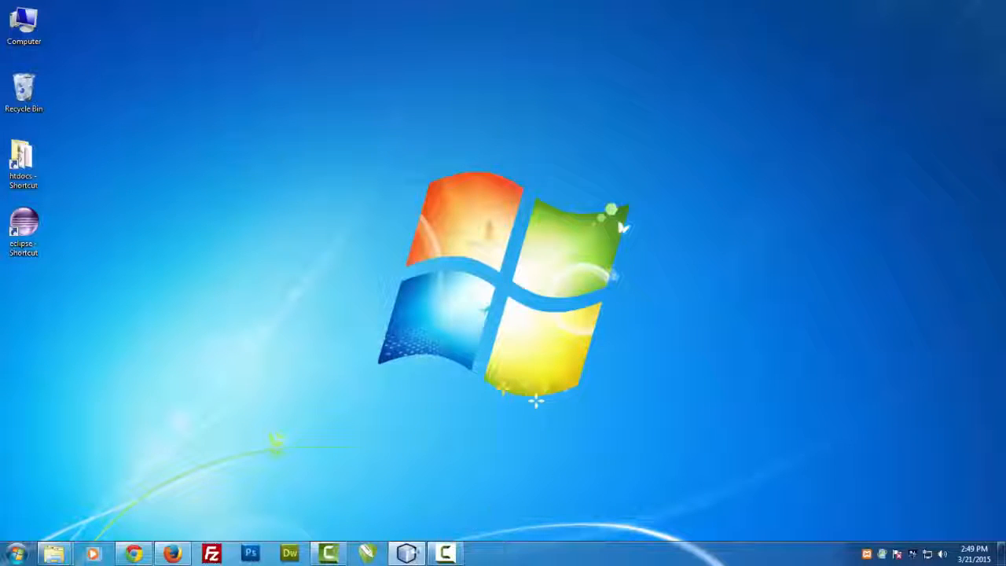
- Launch NetBeans IDE and go to the Tools menu for the plugin manager
left_click(406, 552)
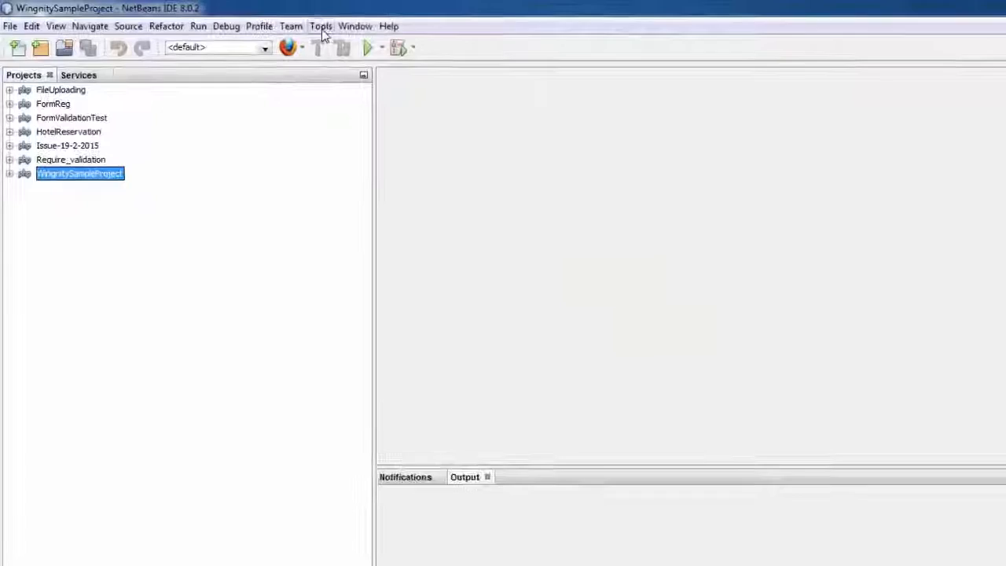
left_click(321, 25)
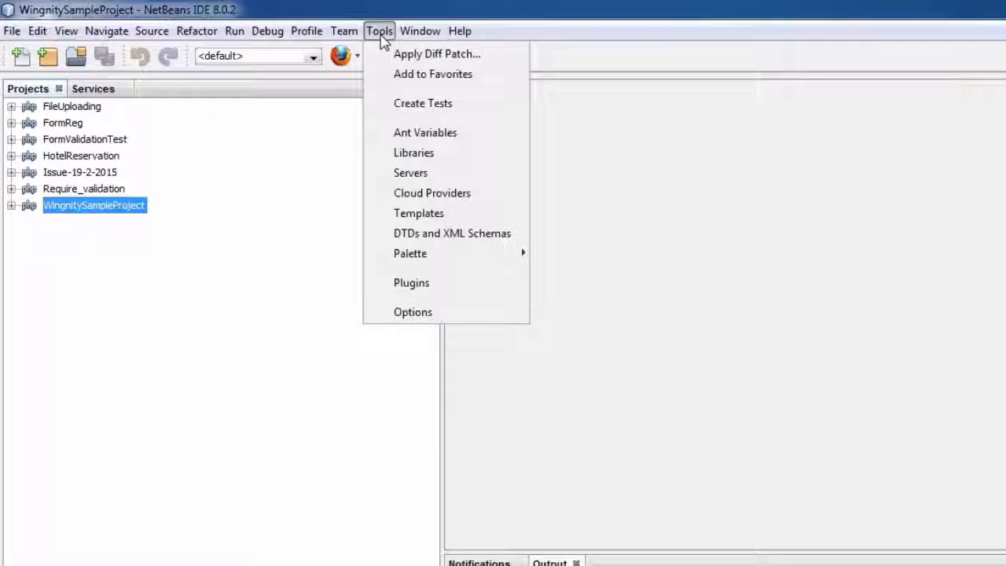
mouse_move(401, 291)
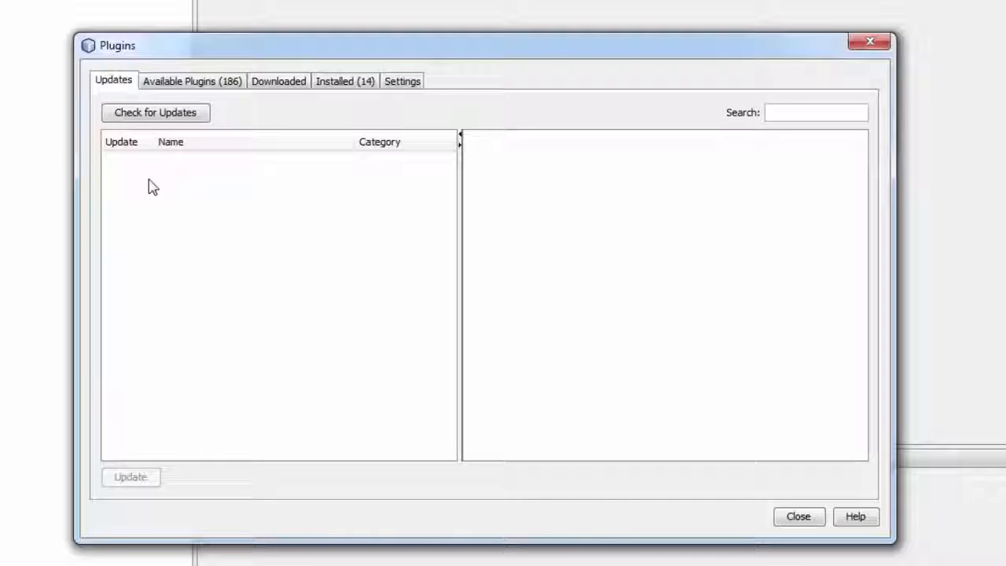
mouse_move(126, 190)
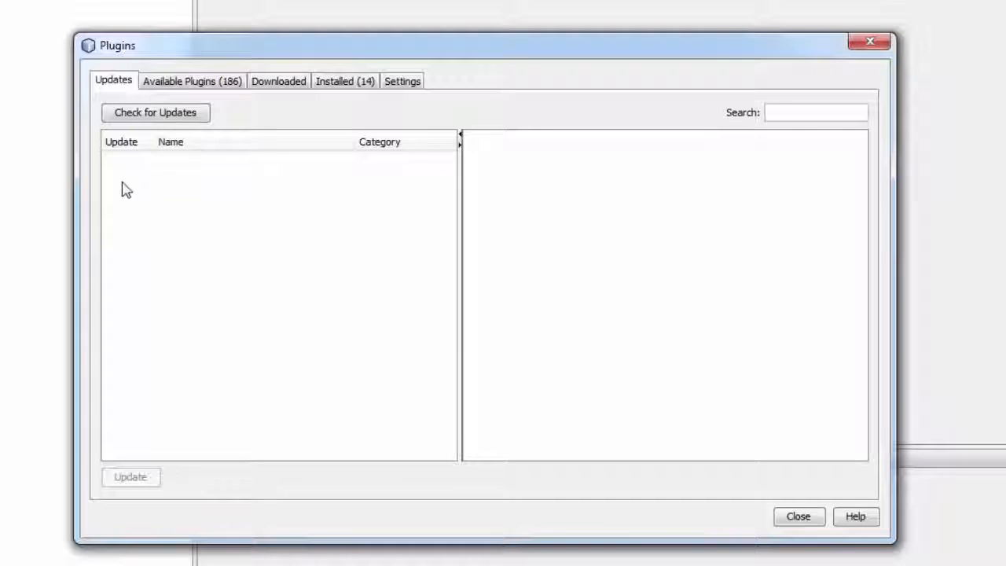
mouse_move(181, 102)
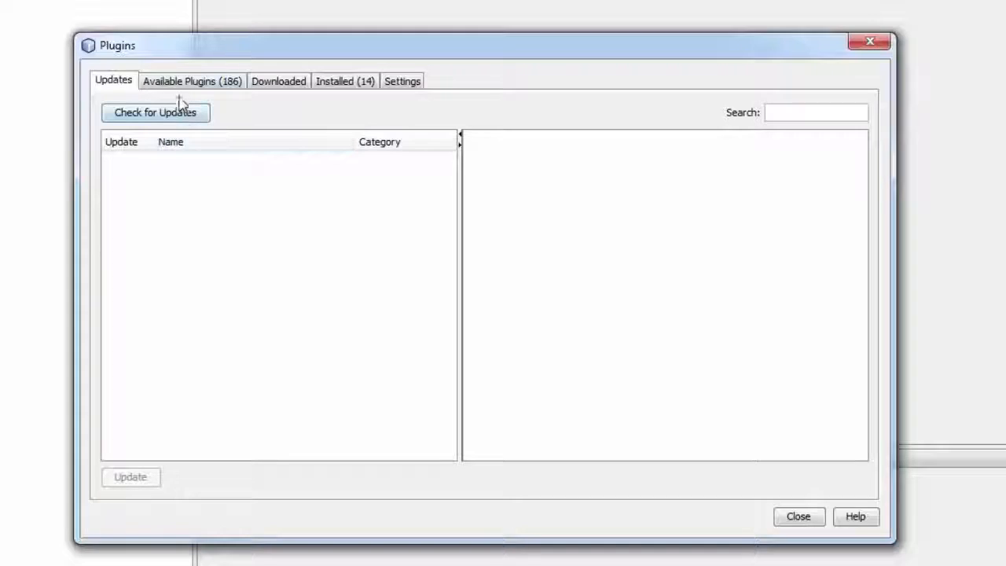
- Search Available Plugins for 'cakephp' and mark PHP CakePHP Framework for installation
left_click(191, 80)
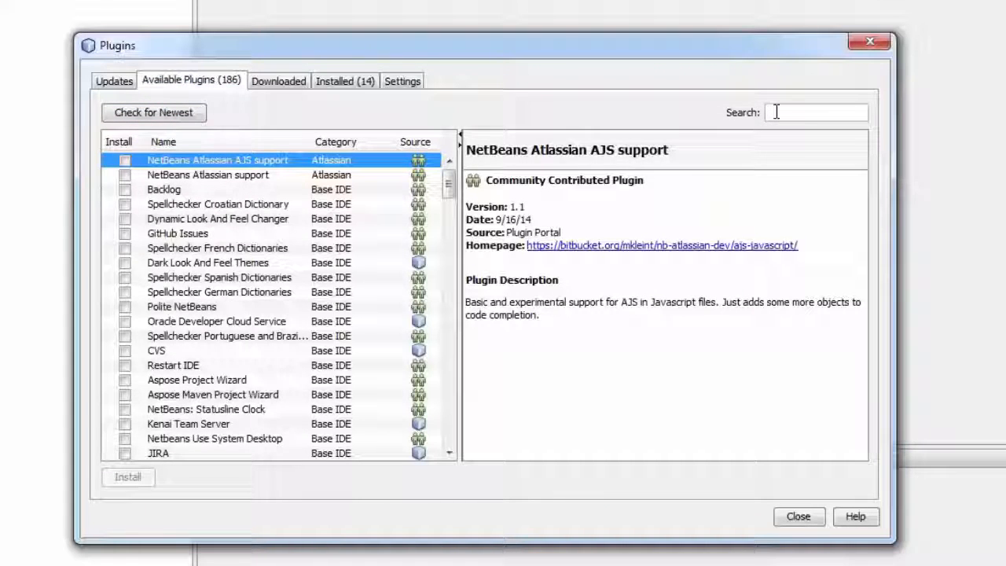
type("cakep")
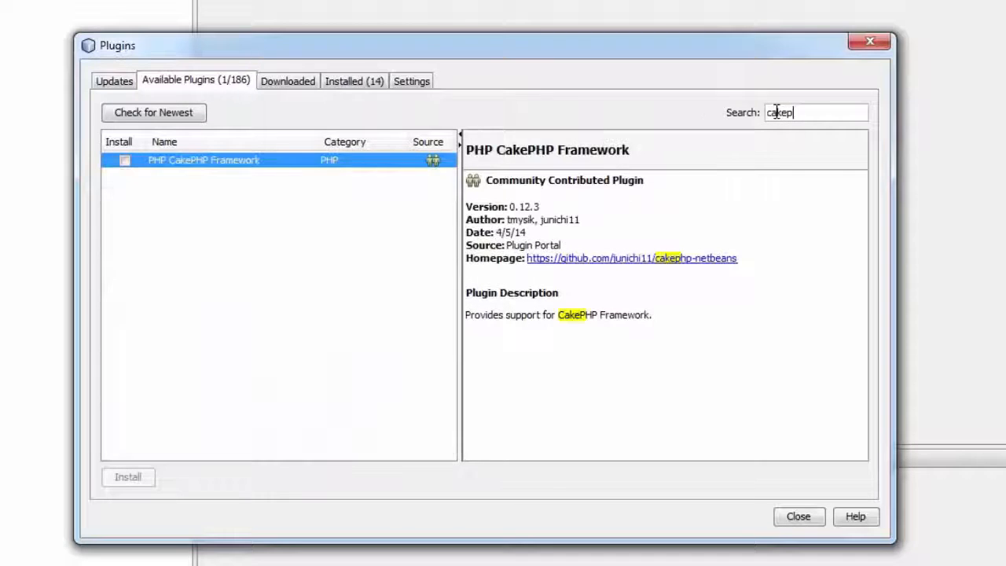
type("hp")
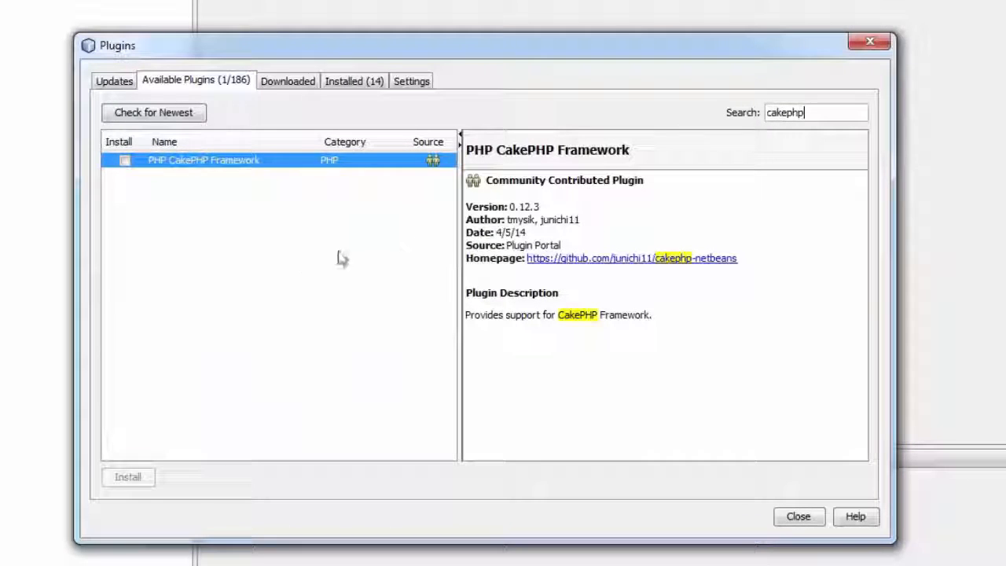
mouse_move(235, 226)
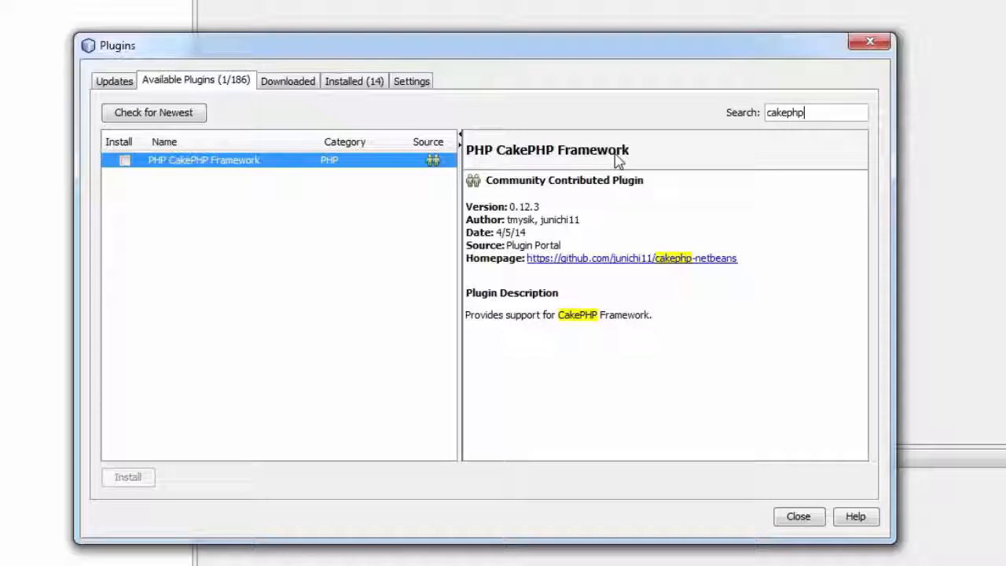
left_click(124, 160)
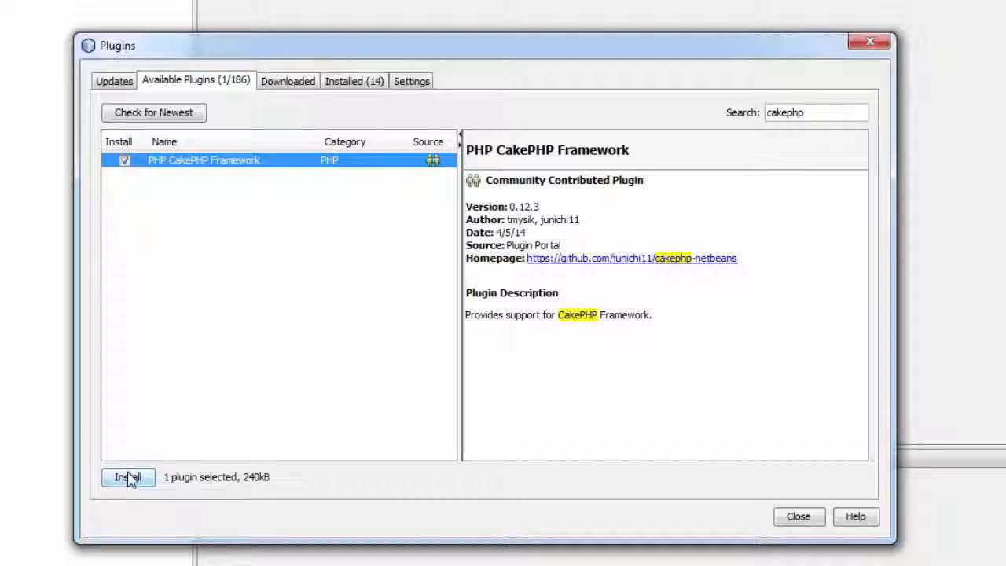
- Install the PHP CakePHP Framework plugin, accepting its license, and finish the installer
left_click(129, 478)
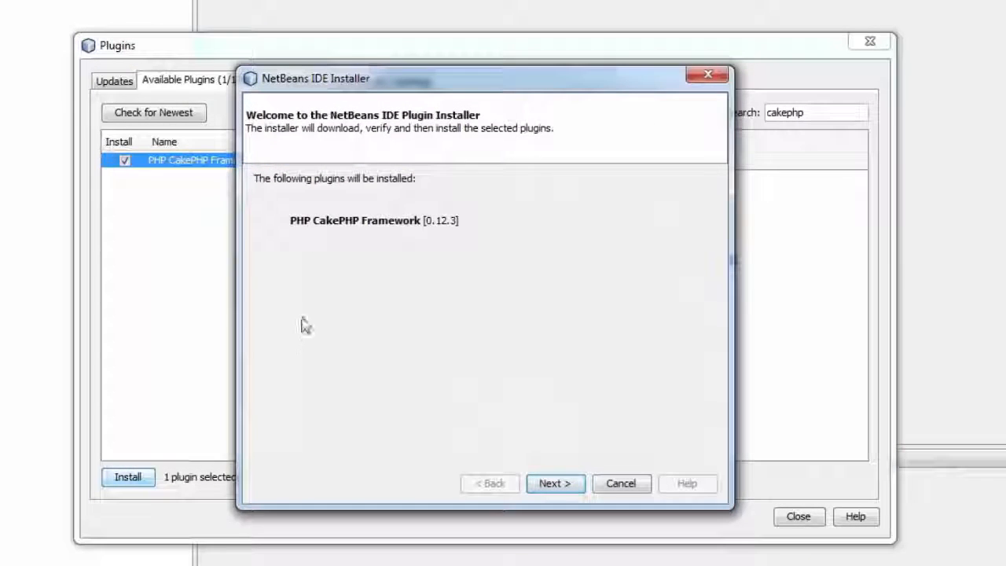
mouse_move(385, 286)
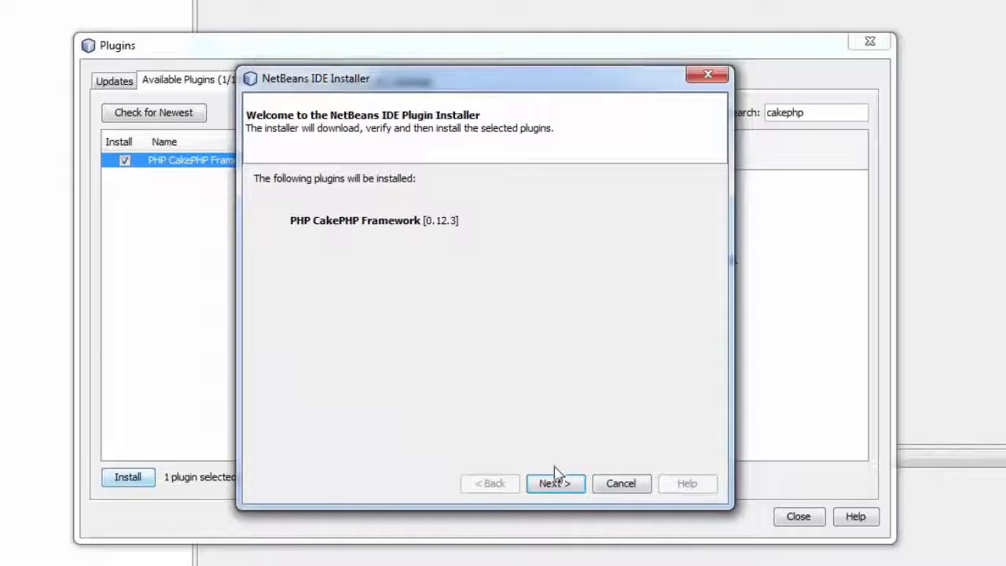
mouse_move(409, 238)
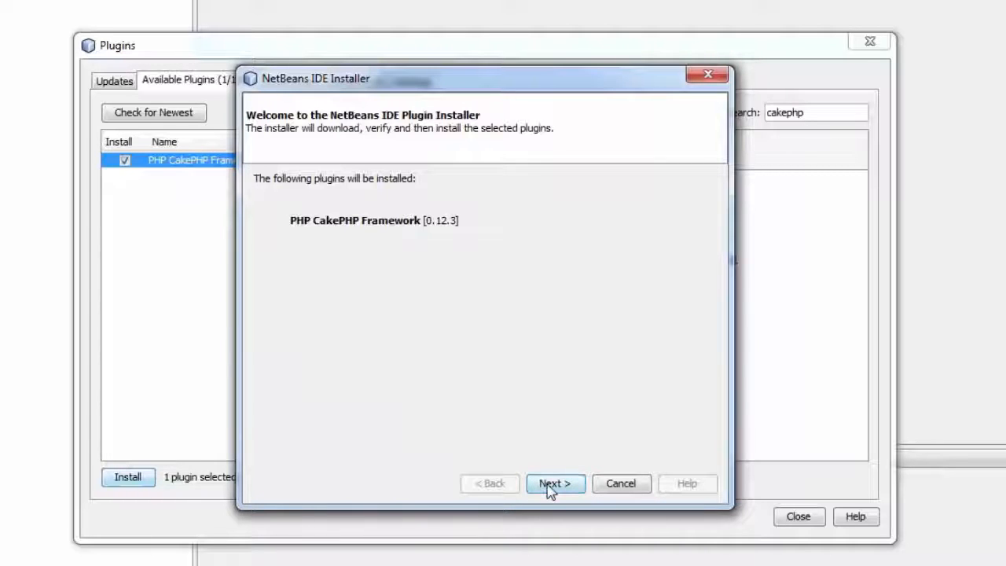
left_click(556, 484)
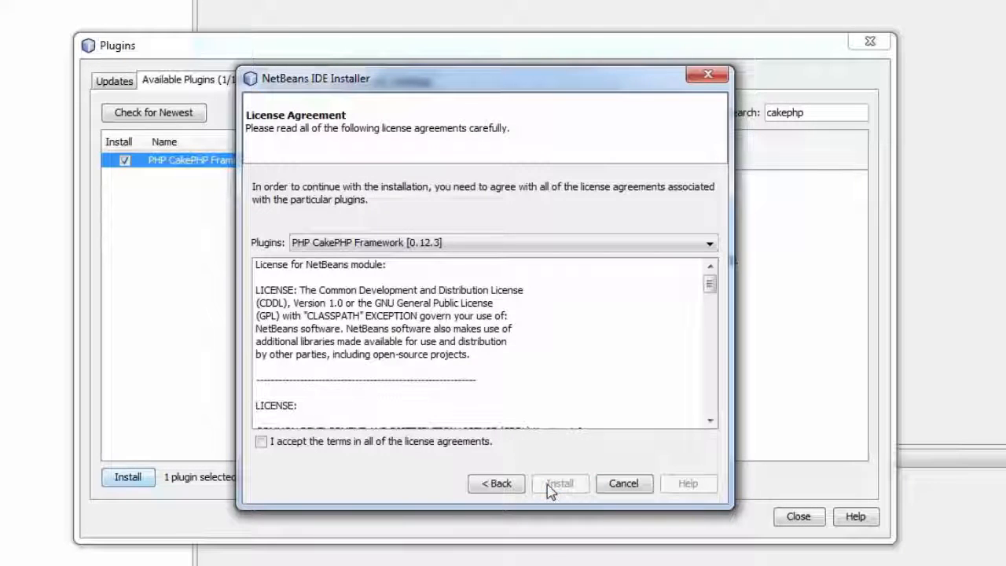
mouse_move(280, 449)
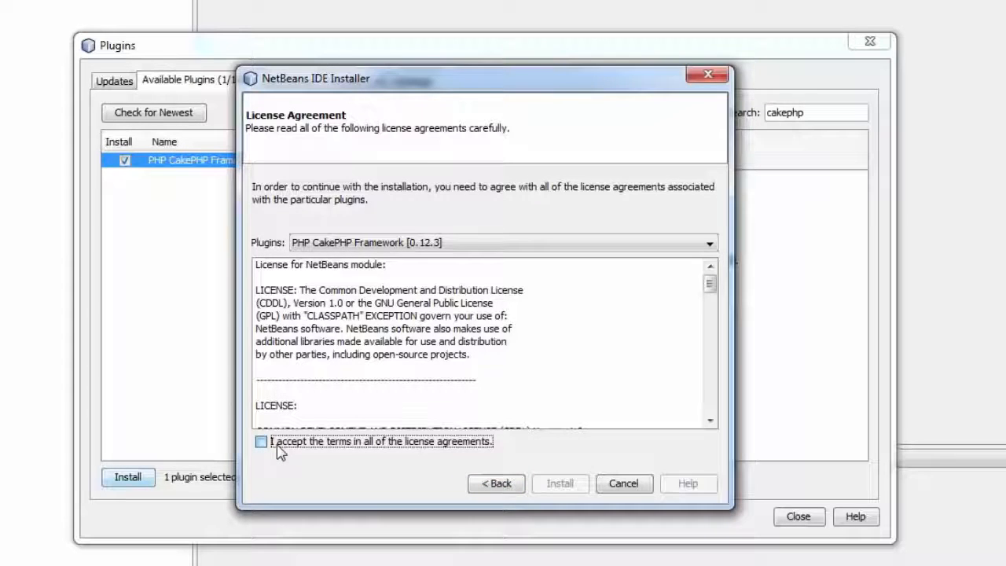
left_click(259, 442)
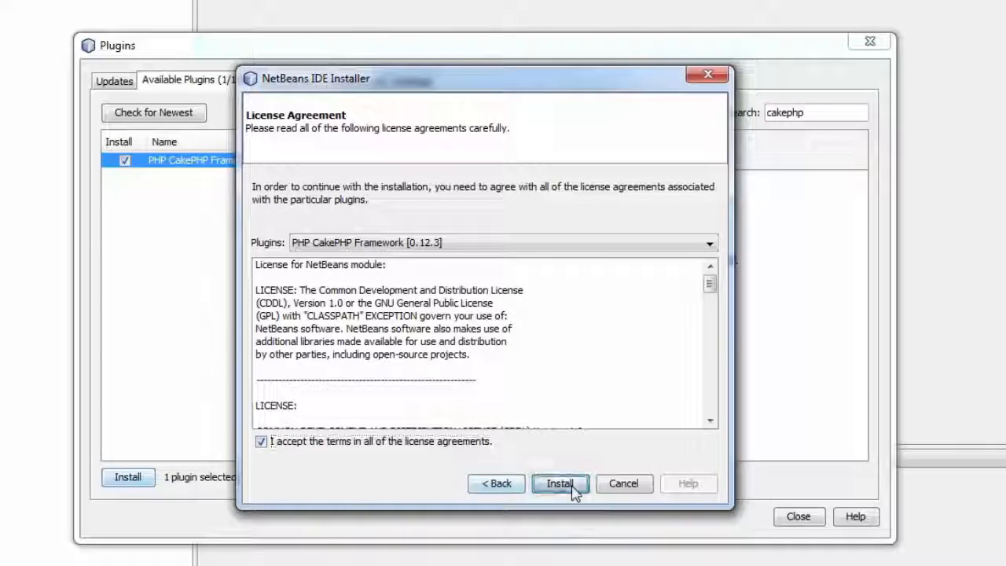
left_click(560, 485)
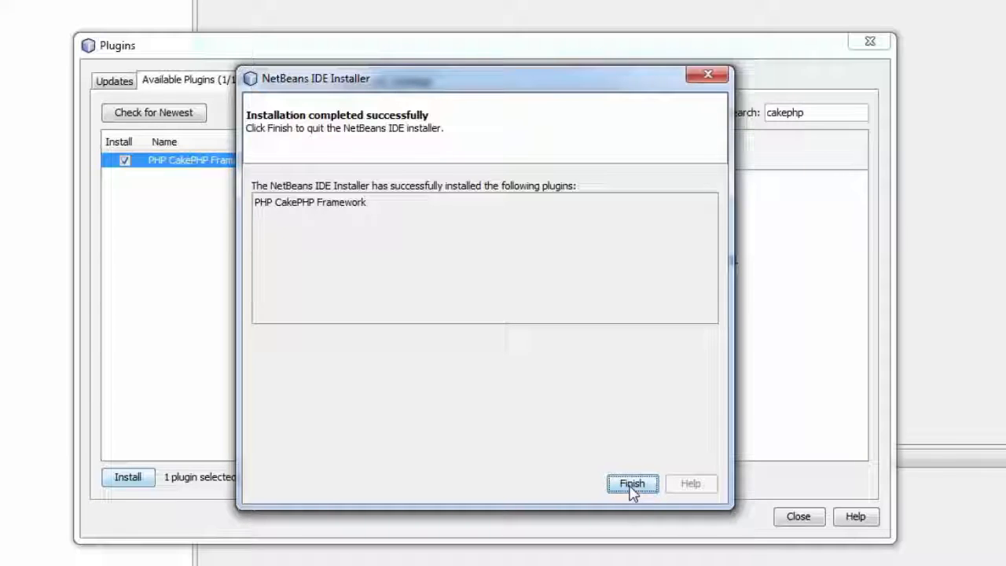
left_click(633, 483)
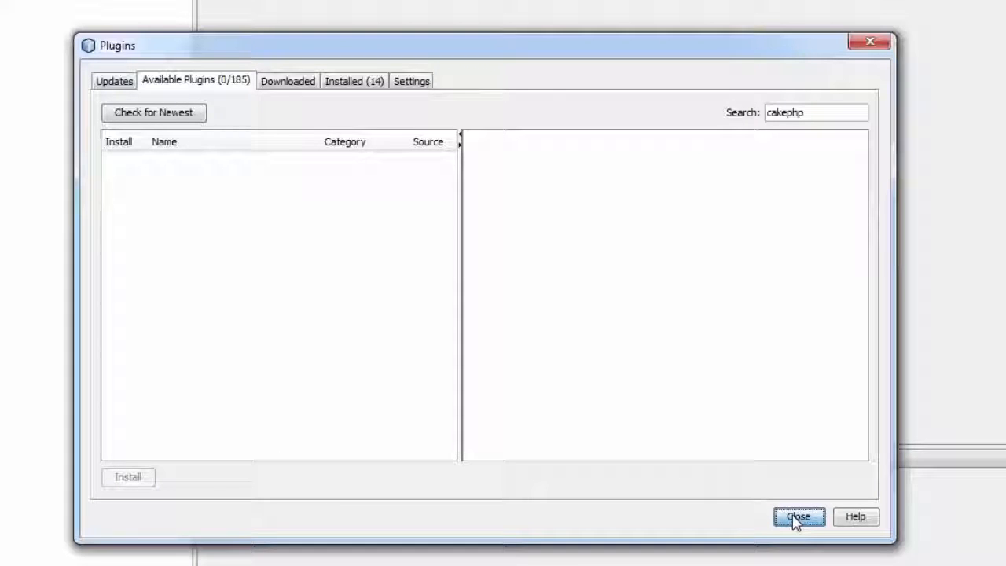
mouse_move(366, 267)
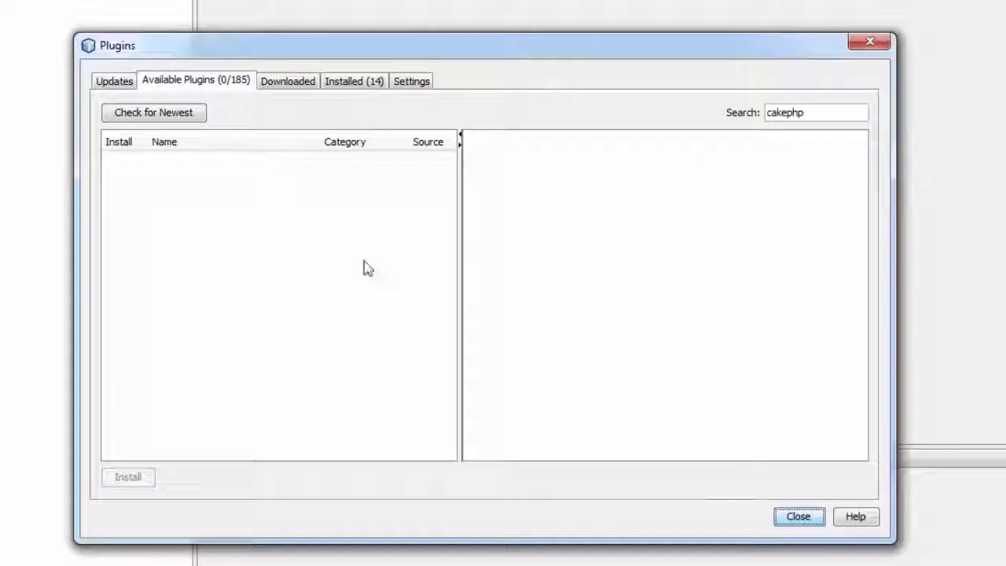
- Confirm PHP CakePHP Framework under User Installed Plugins, then close the Plugins window
left_click(354, 81)
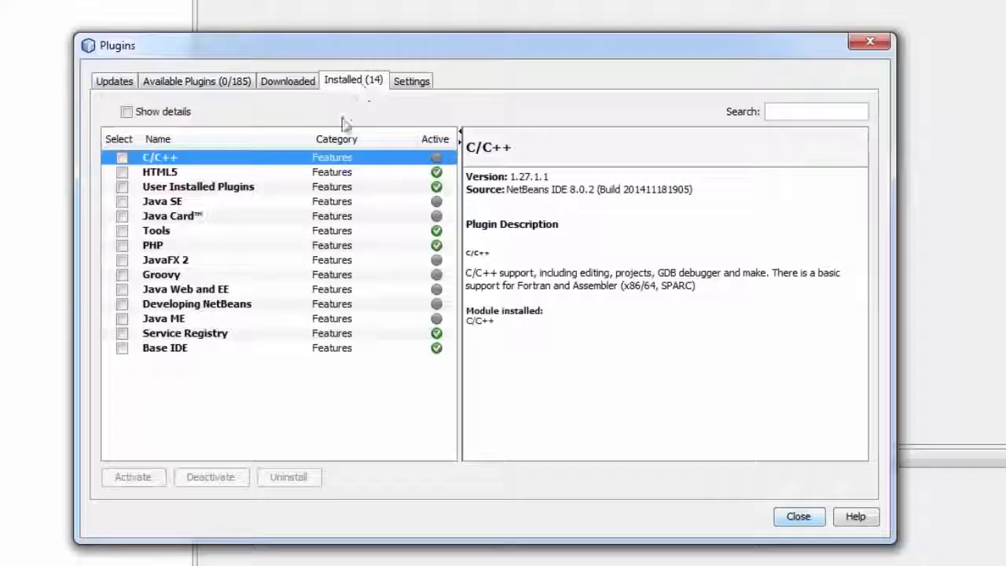
left_click(198, 185)
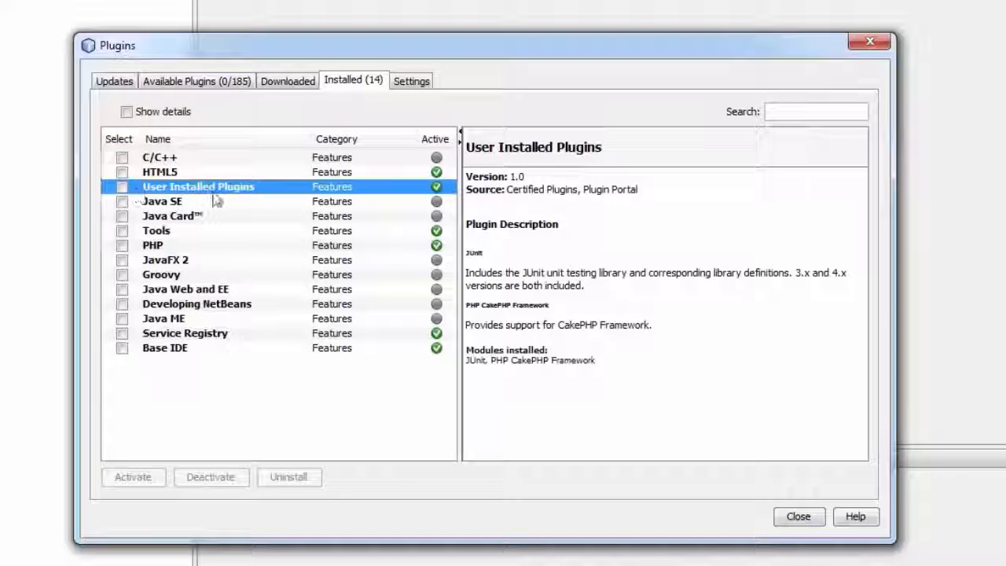
mouse_move(512, 202)
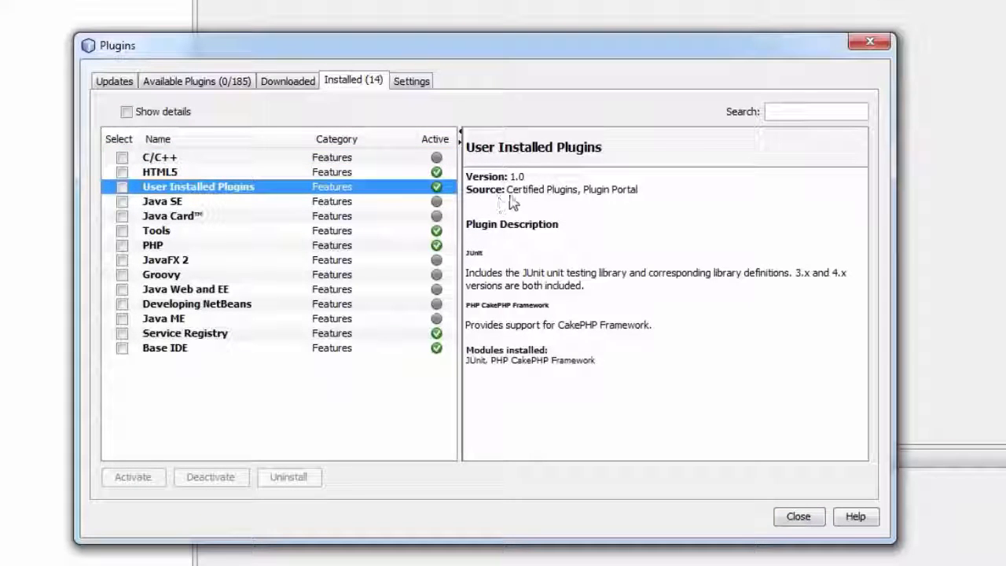
mouse_move(515, 319)
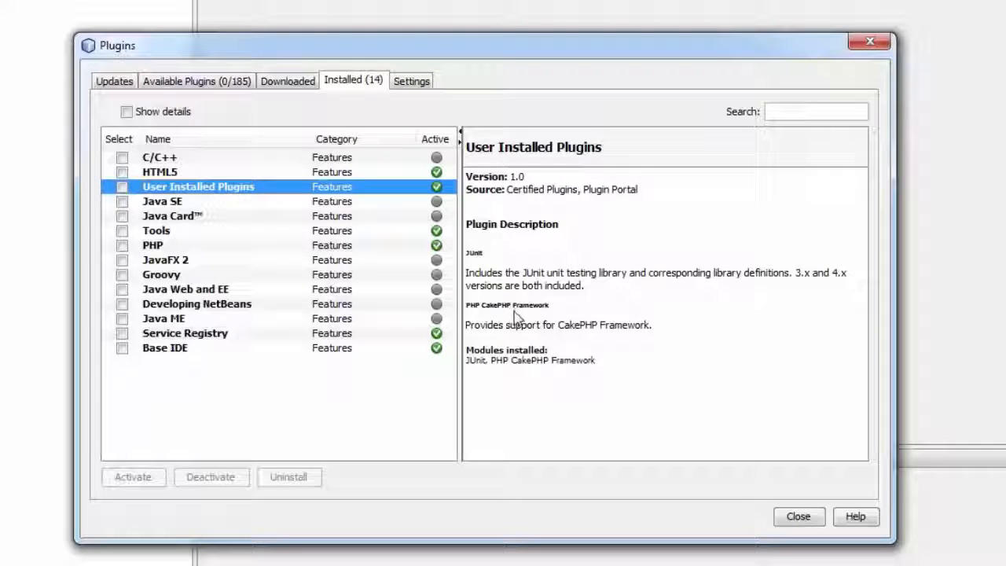
mouse_move(544, 316)
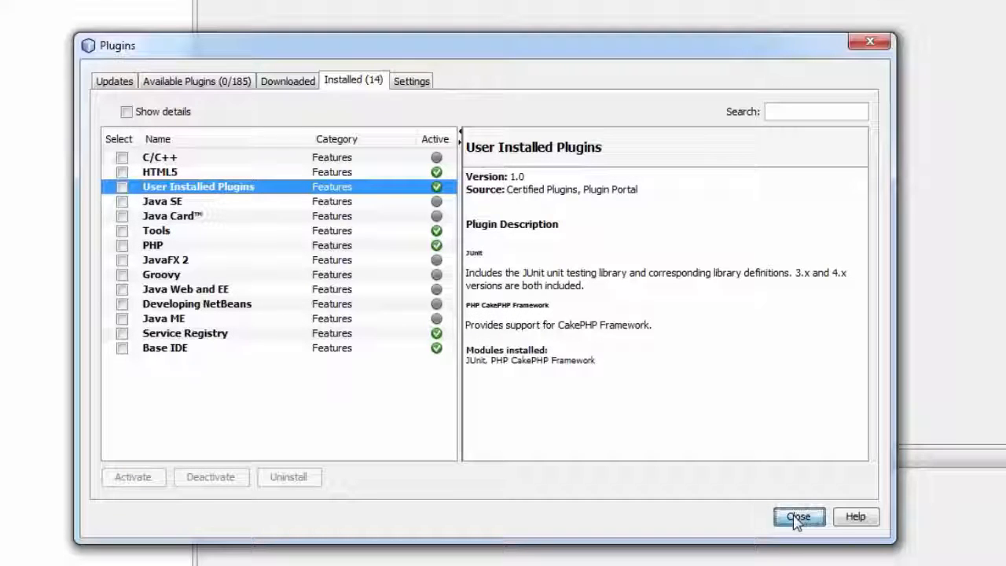
left_click(799, 517)
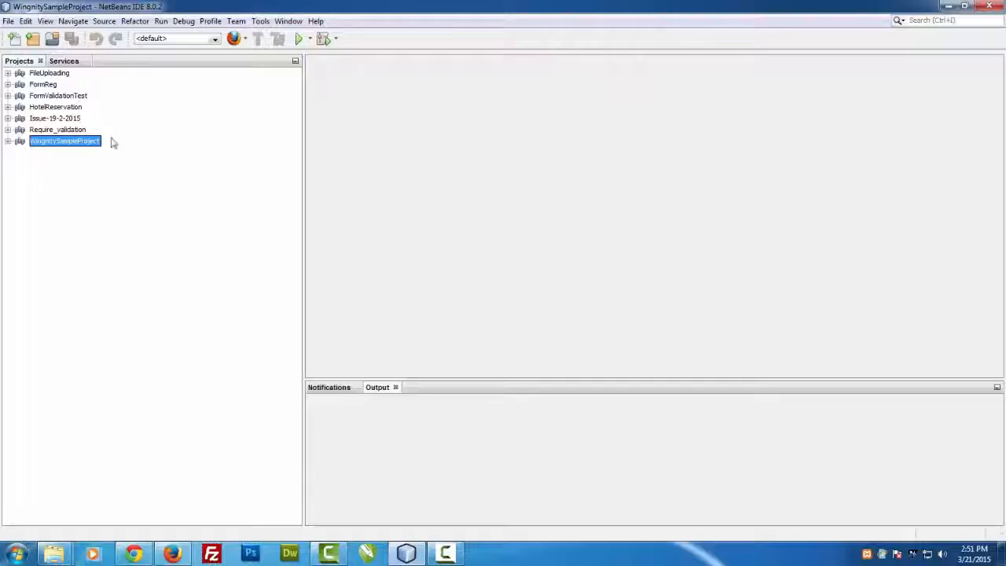
- Expand Databases in Services to show MySQL Server at localhost:3306, dismissing the XAMPP panel
left_click(70, 59)
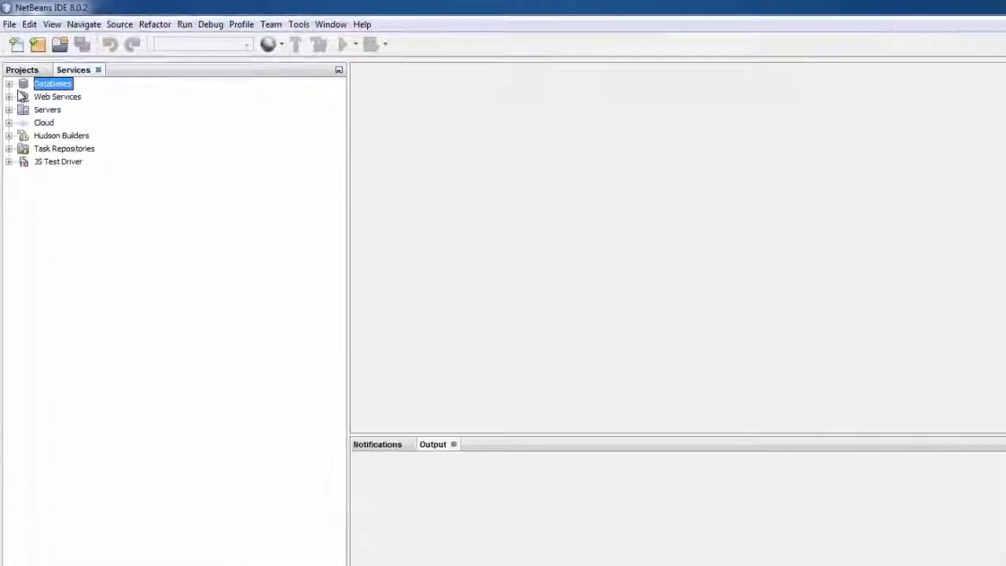
left_click(12, 84)
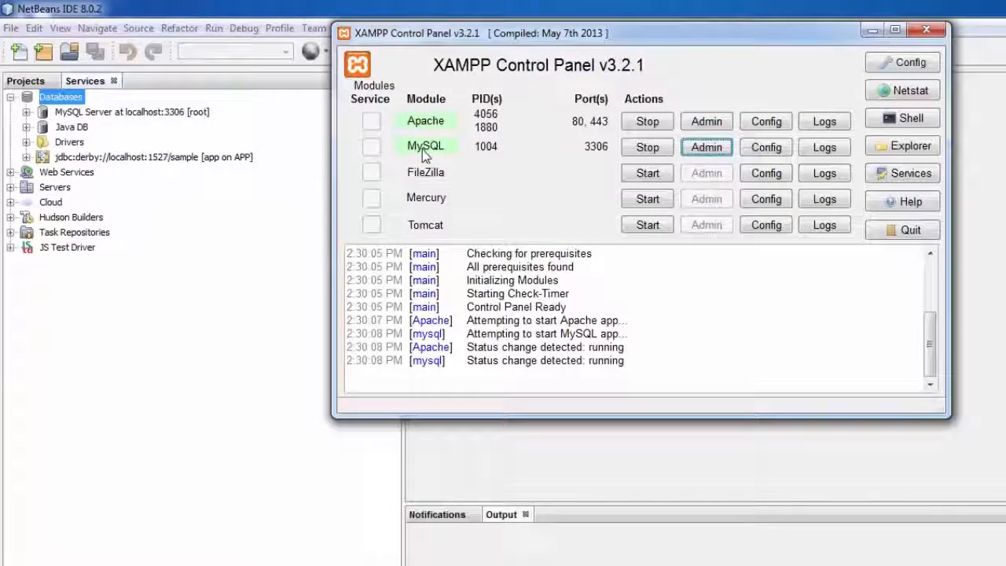
left_click(706, 148)
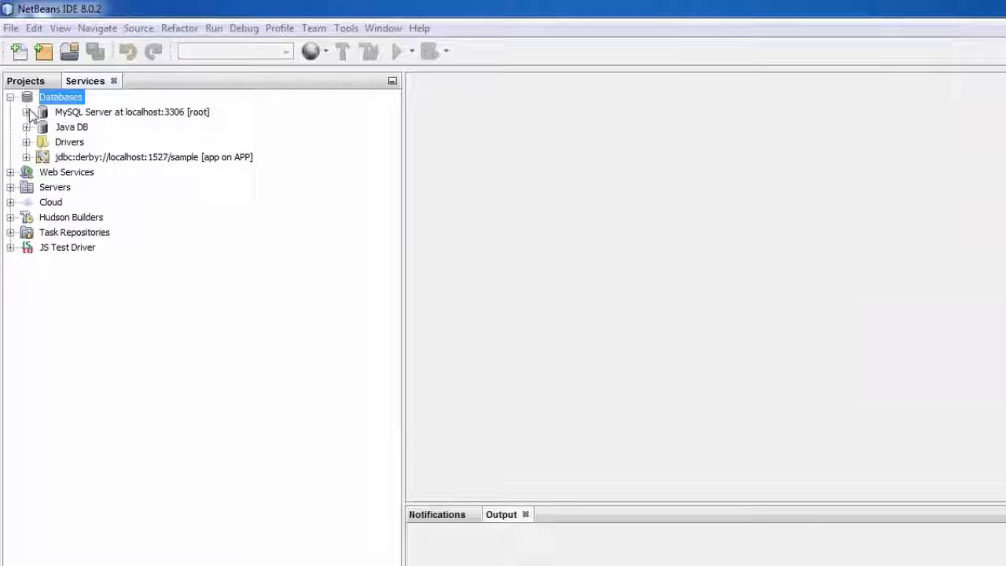
- Create a new database named wingnityusers on MySQL Server at localhost:3306
right_click(59, 97)
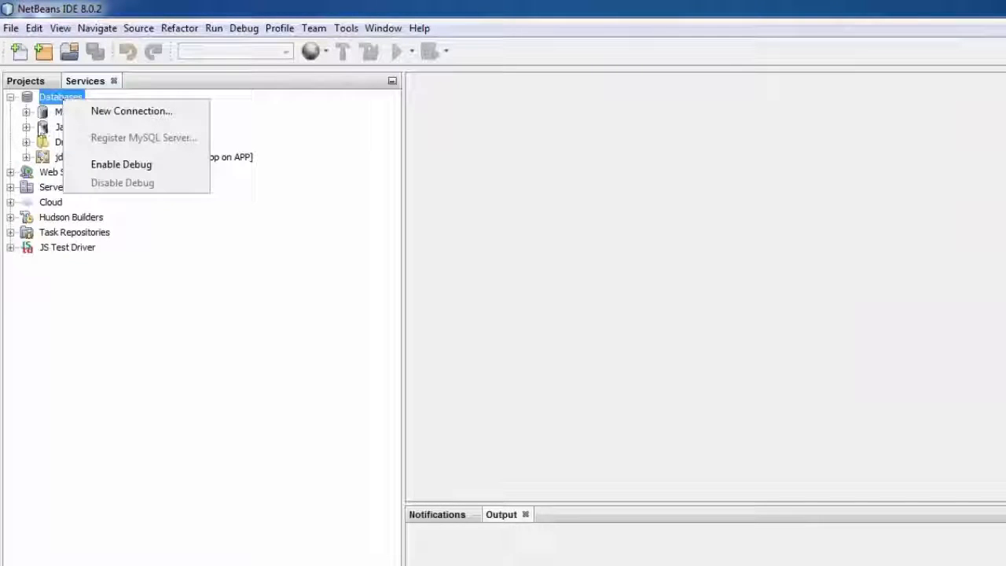
left_click(134, 110)
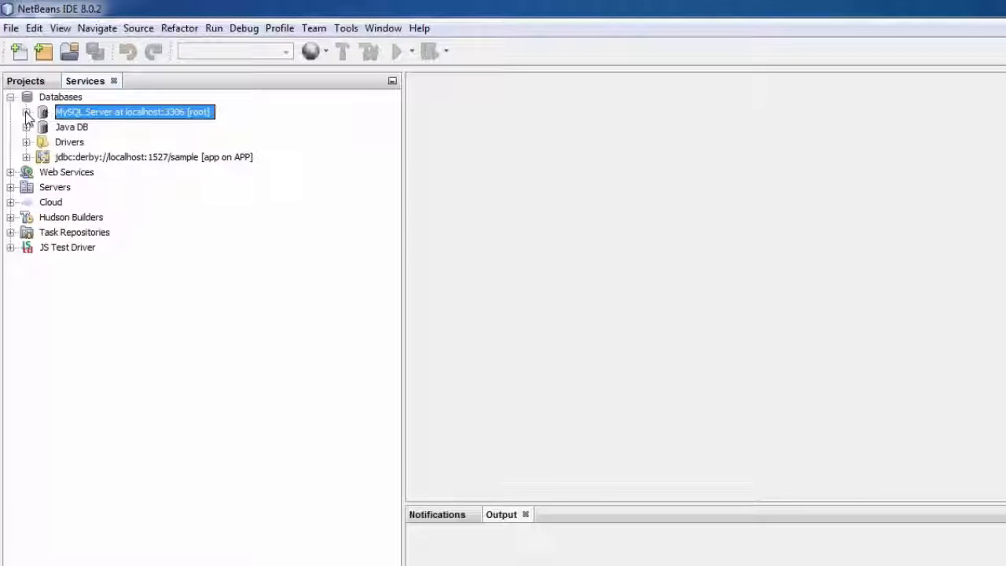
right_click(134, 110)
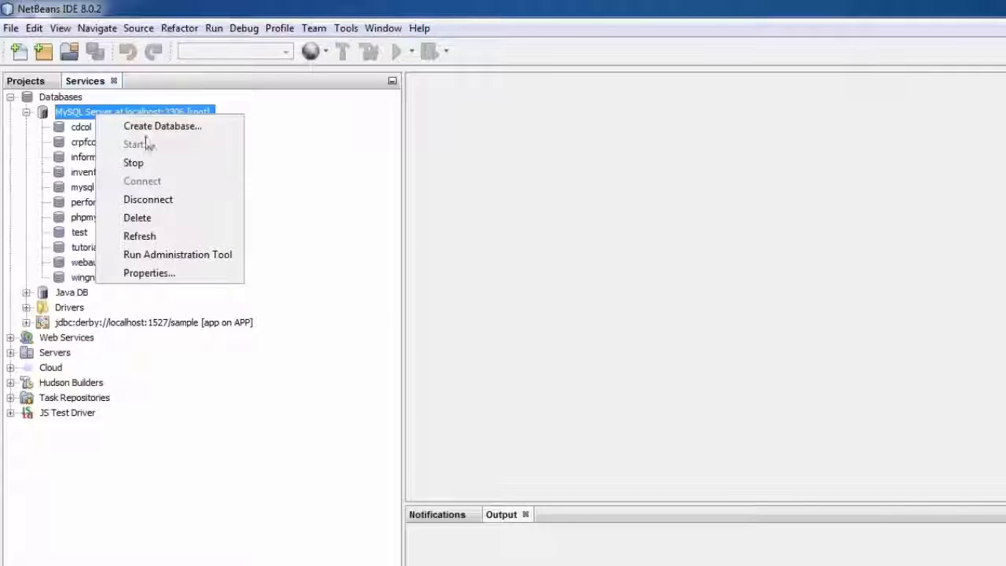
left_click(162, 126)
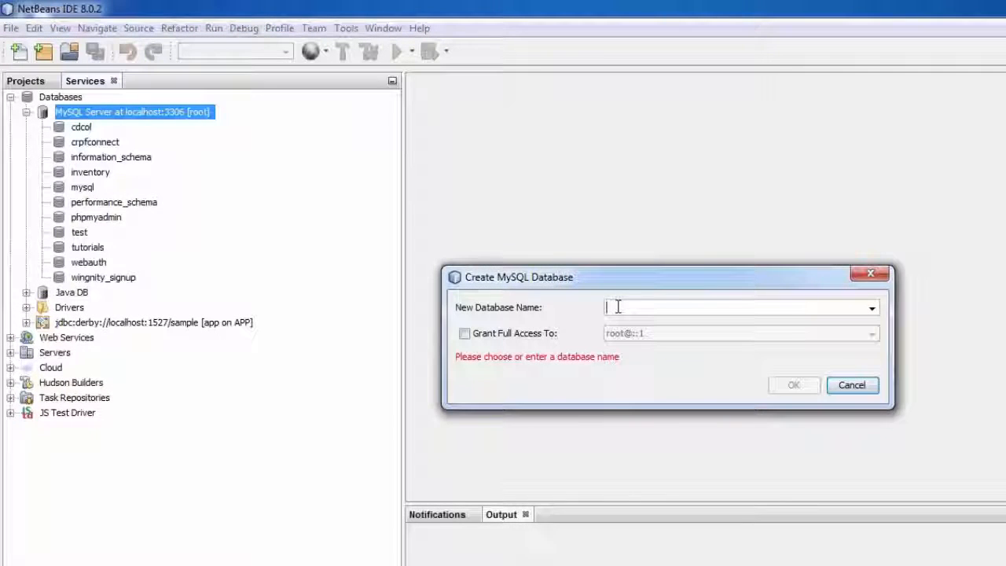
type("w")
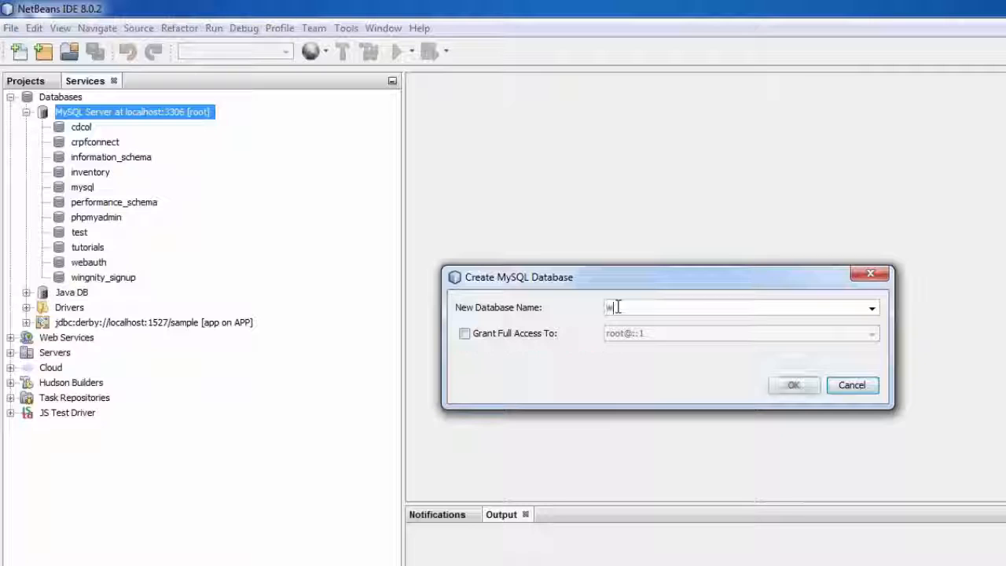
type("wingnityu")
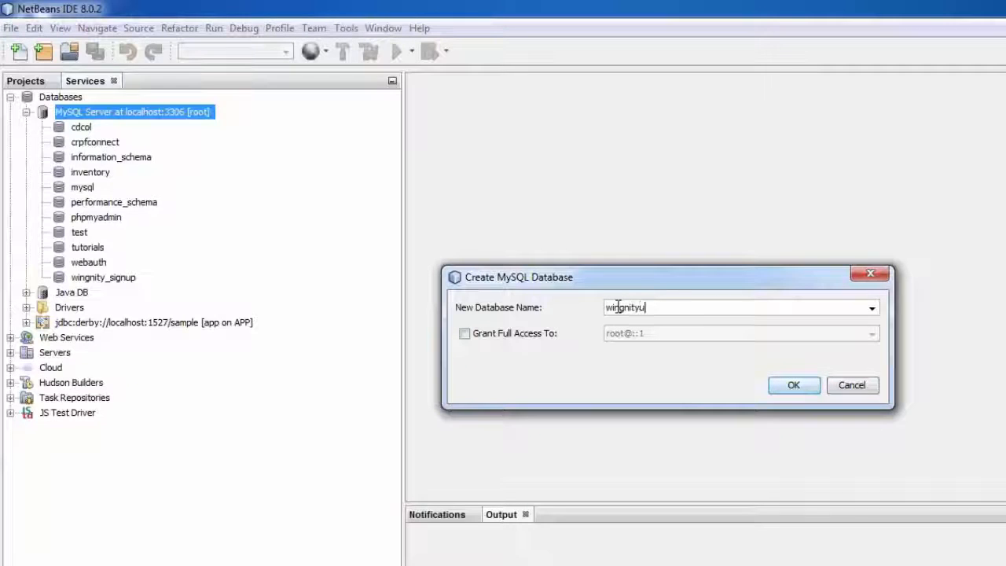
type("sers")
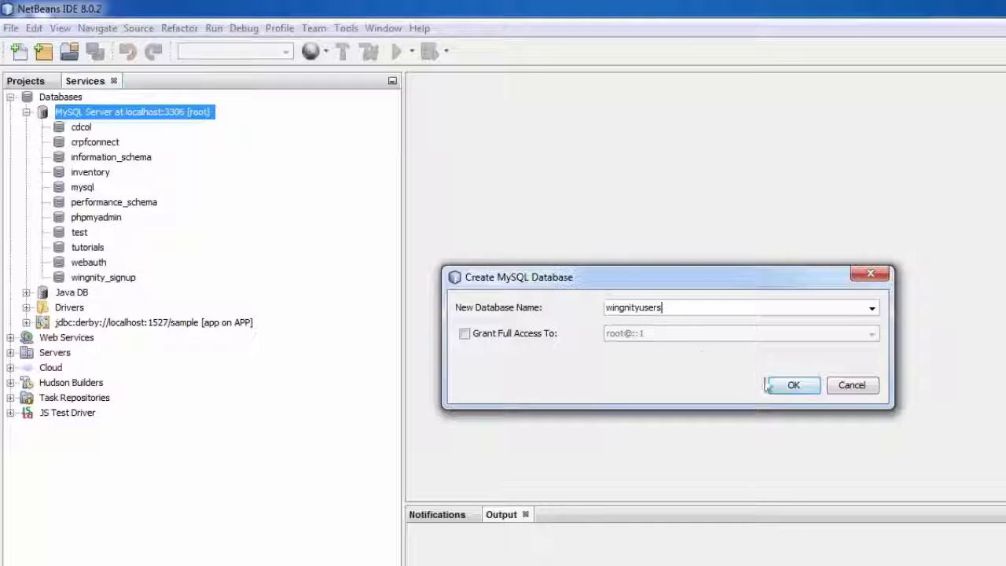
left_click(794, 387)
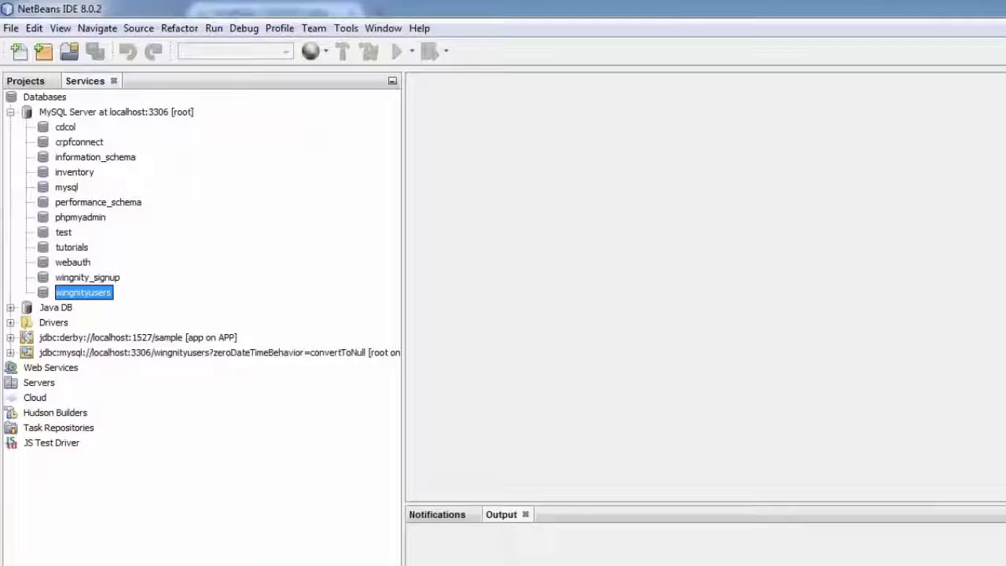
- Start a new PHP Application project named wingnityusers and advance to run configuration
left_click(12, 112)
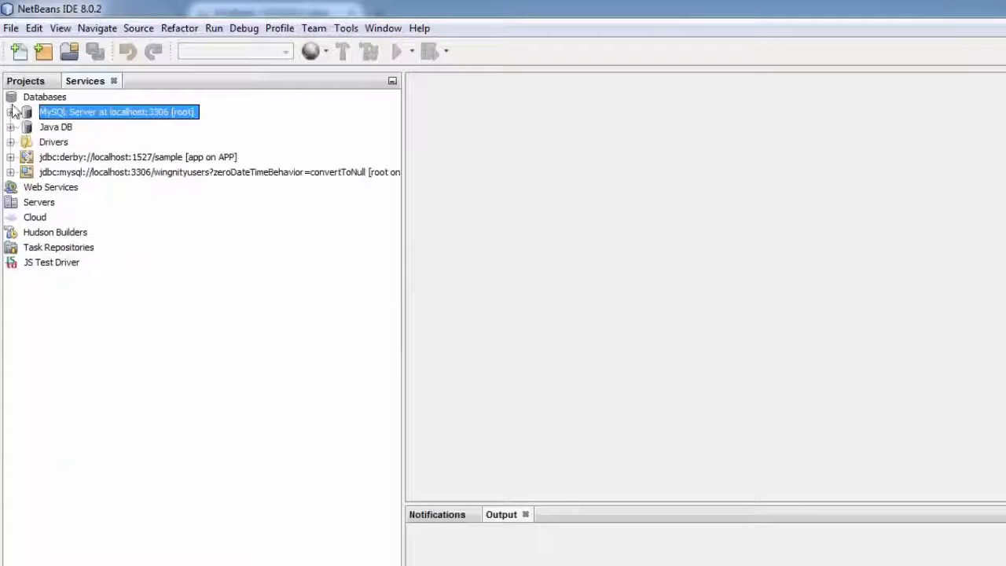
left_click(13, 29)
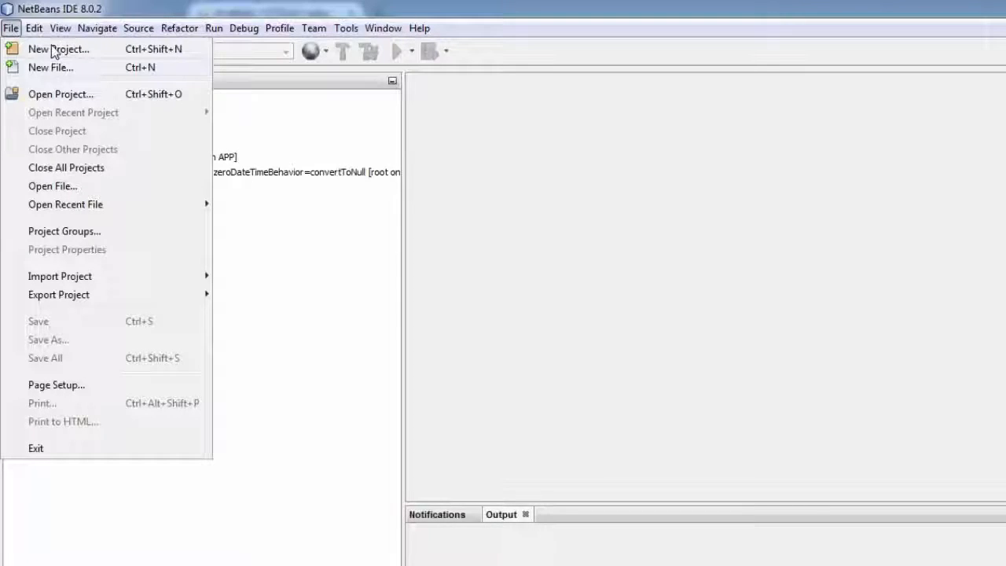
left_click(57, 51)
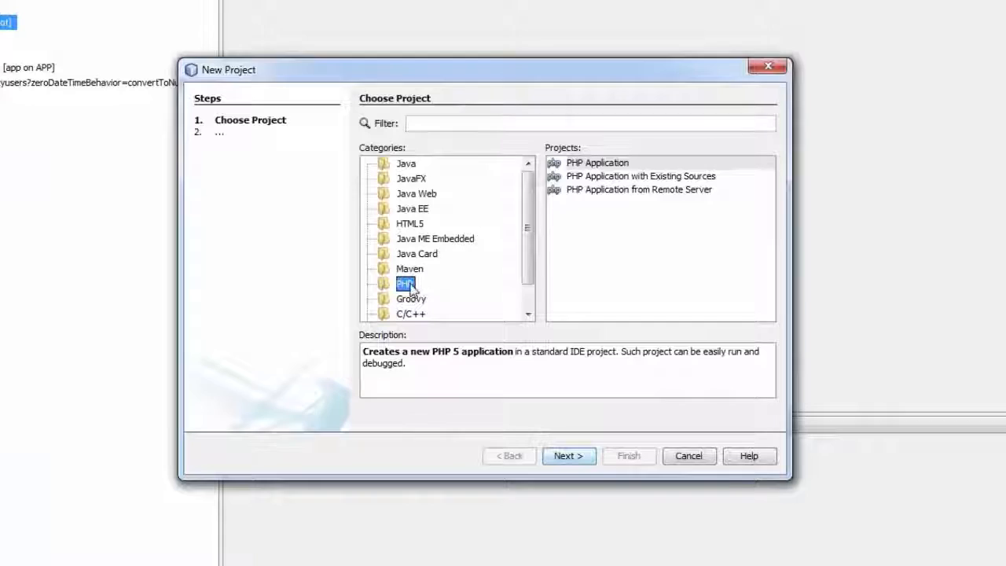
left_click(594, 161)
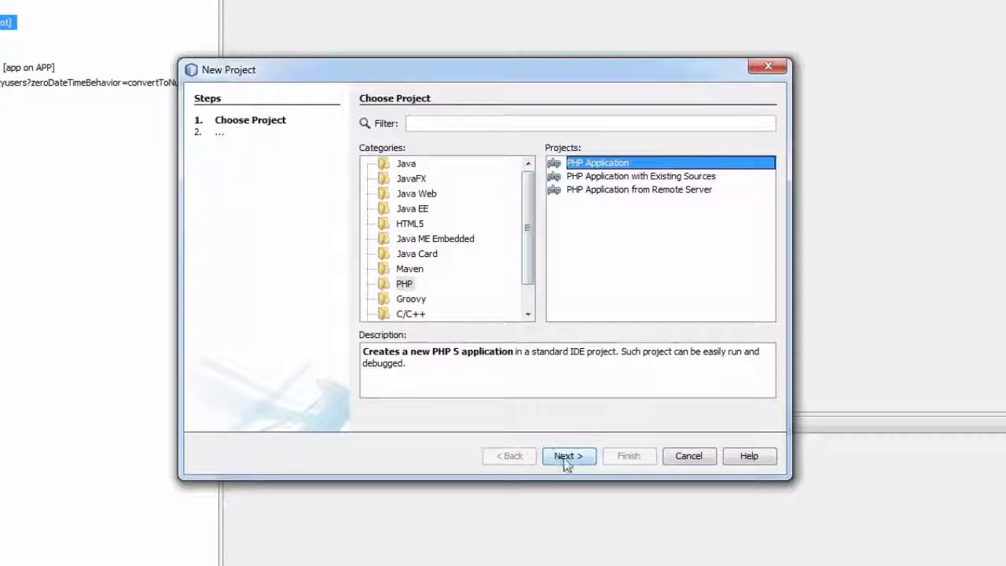
left_click(569, 456)
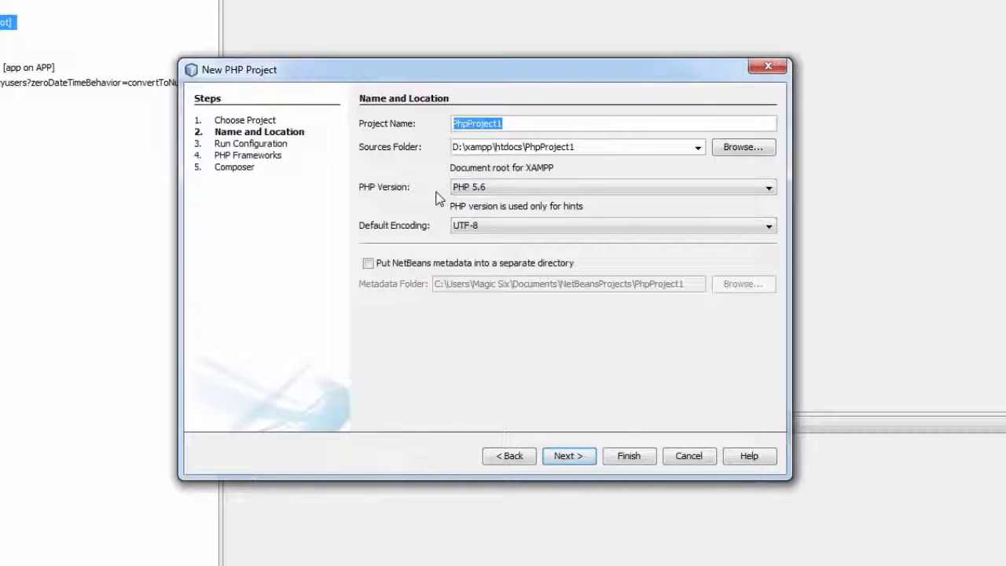
type("wingnity")
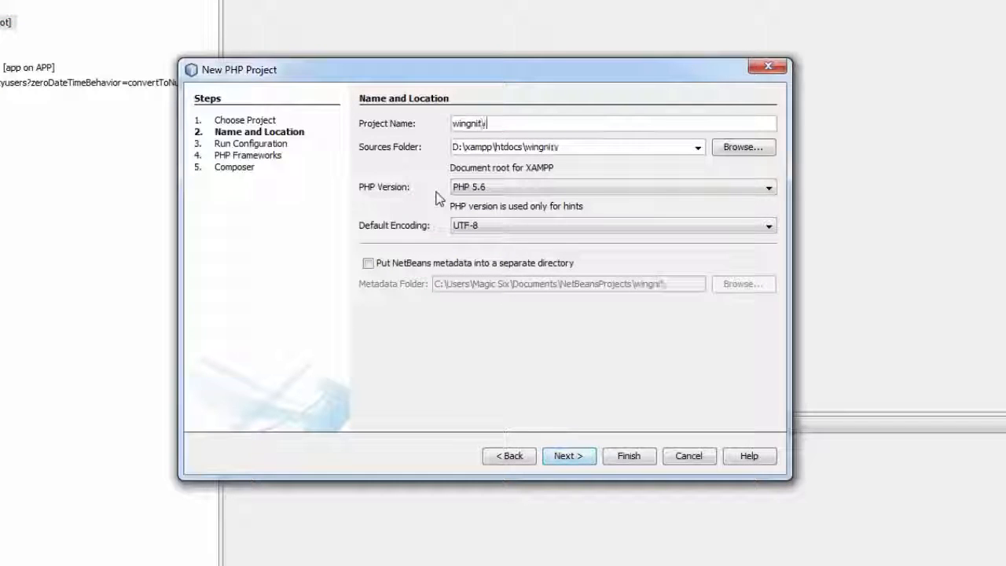
type("users")
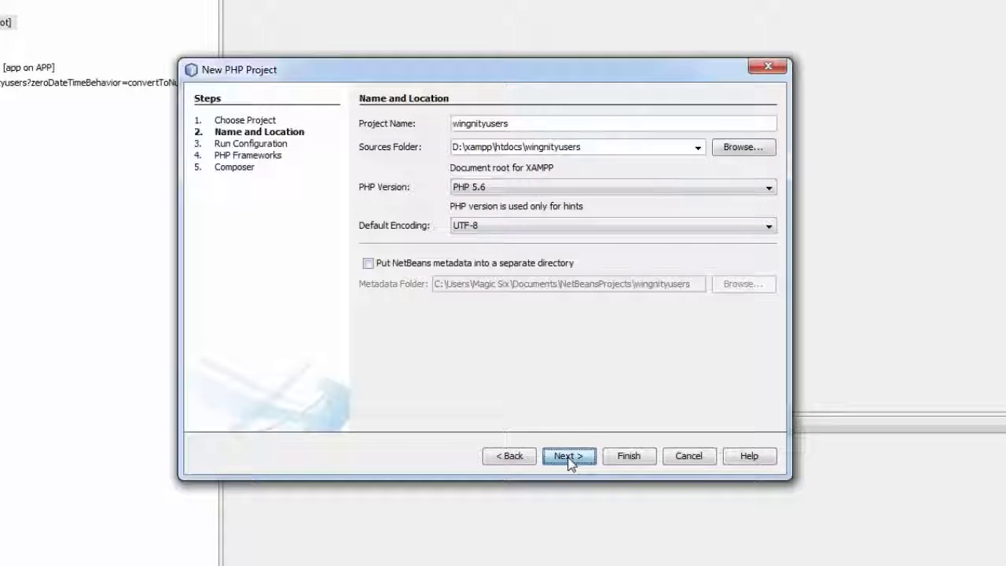
left_click(569, 456)
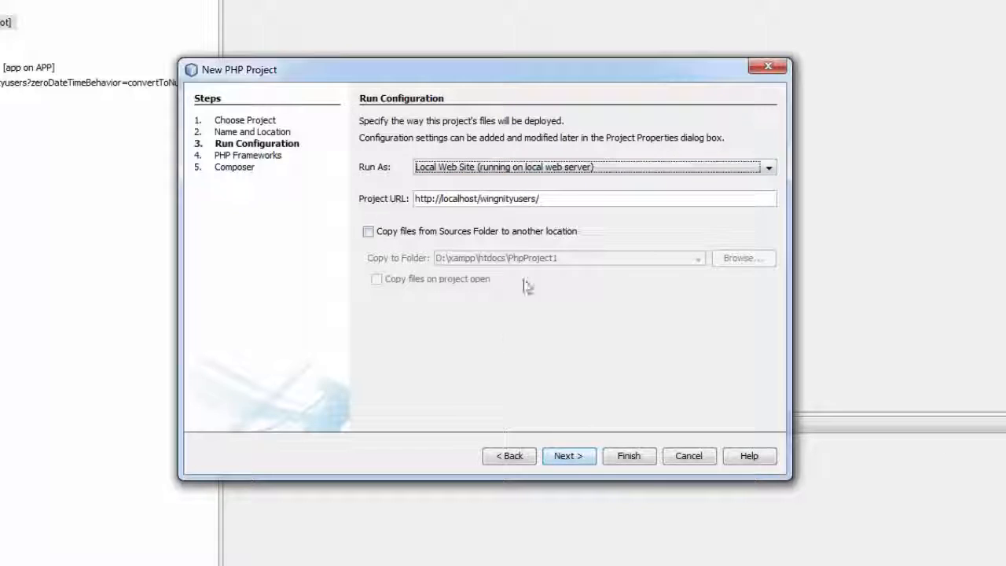
- Select CakePHP PHP Web Framework for the project, keeping Create database.php checked
left_click(569, 455)
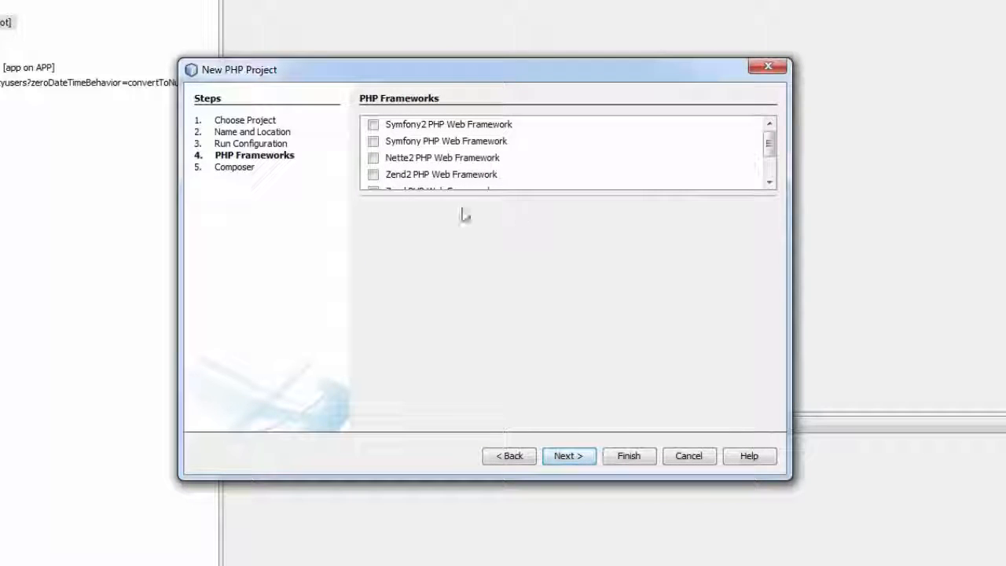
mouse_move(764, 208)
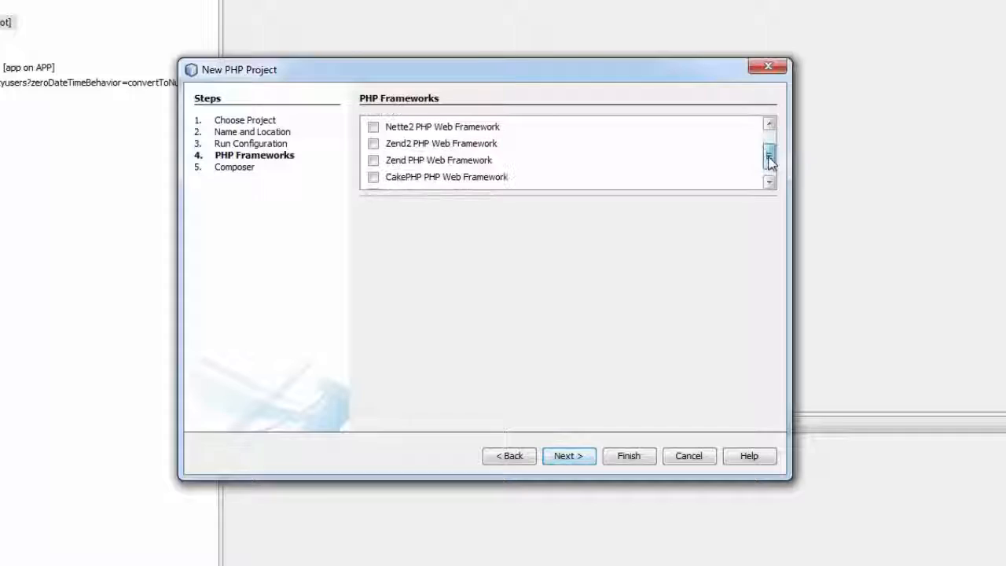
left_click(768, 156)
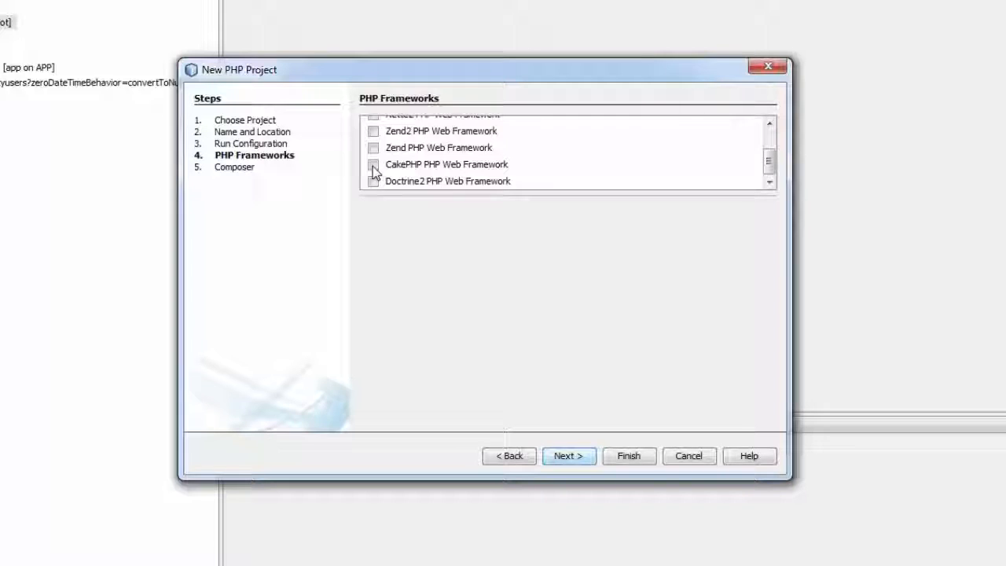
left_click(368, 164)
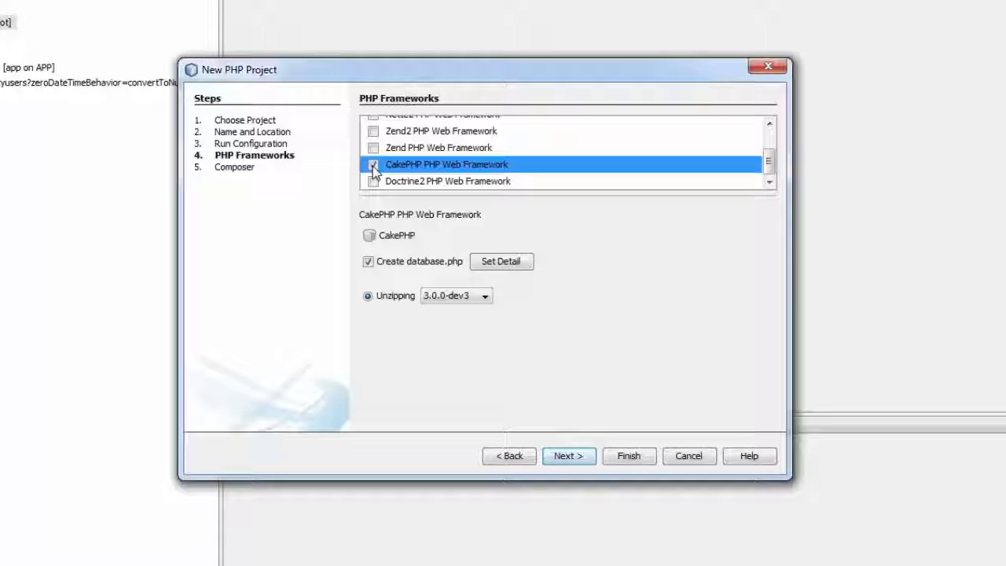
left_click(371, 163)
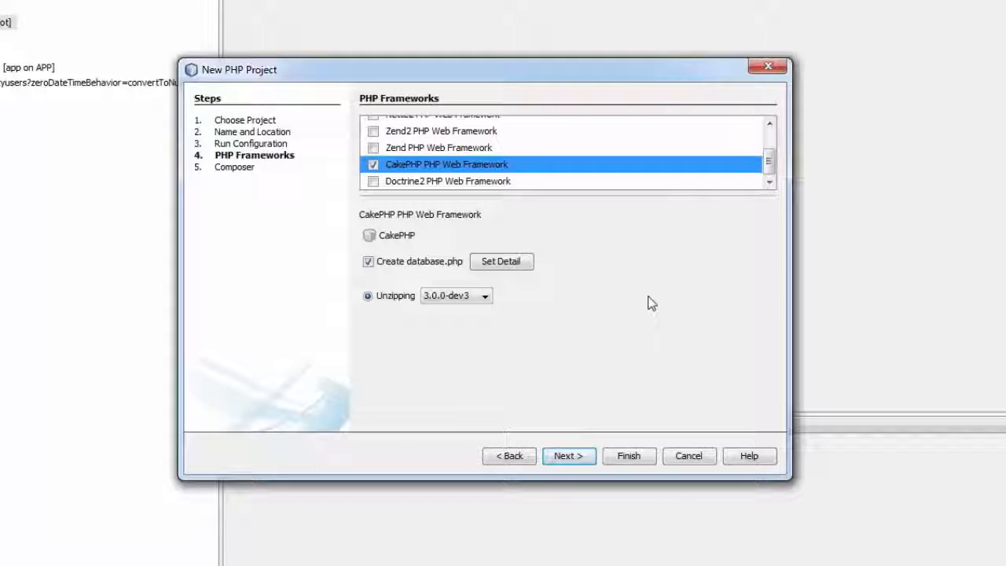
mouse_move(518, 333)
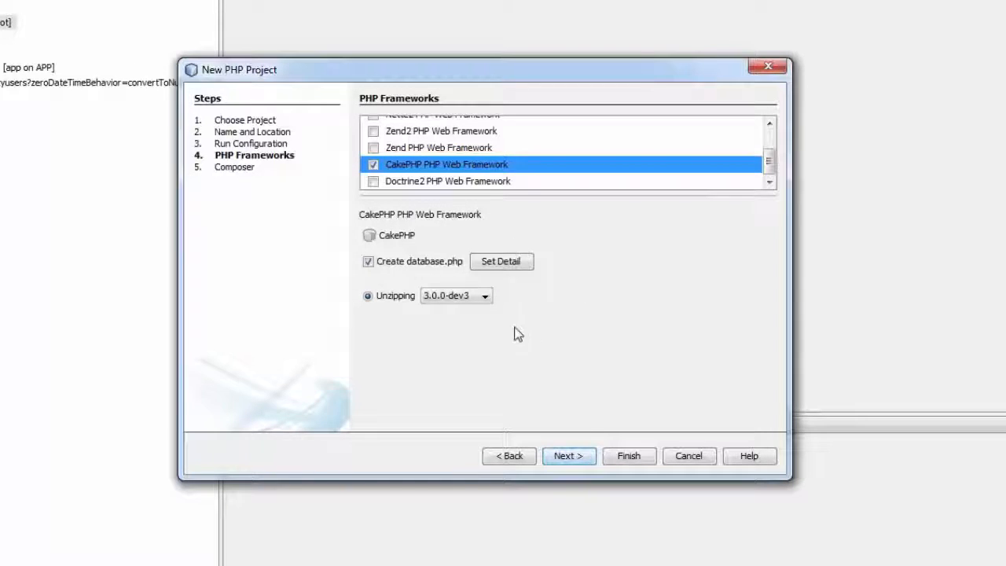
mouse_move(487, 332)
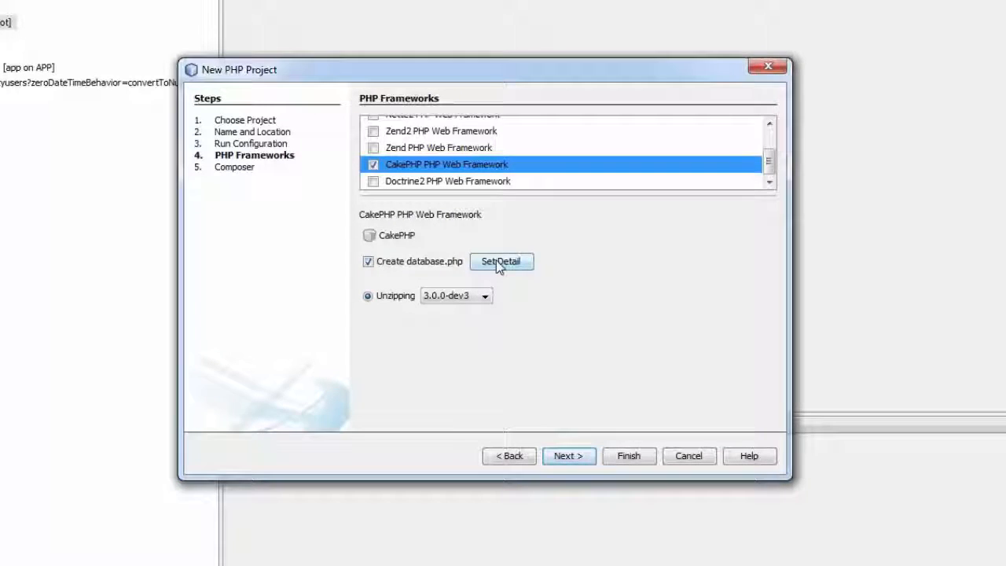
- Set database.php defaults to login root, a password and database wingnityusers, dropping the test connection
left_click(500, 261)
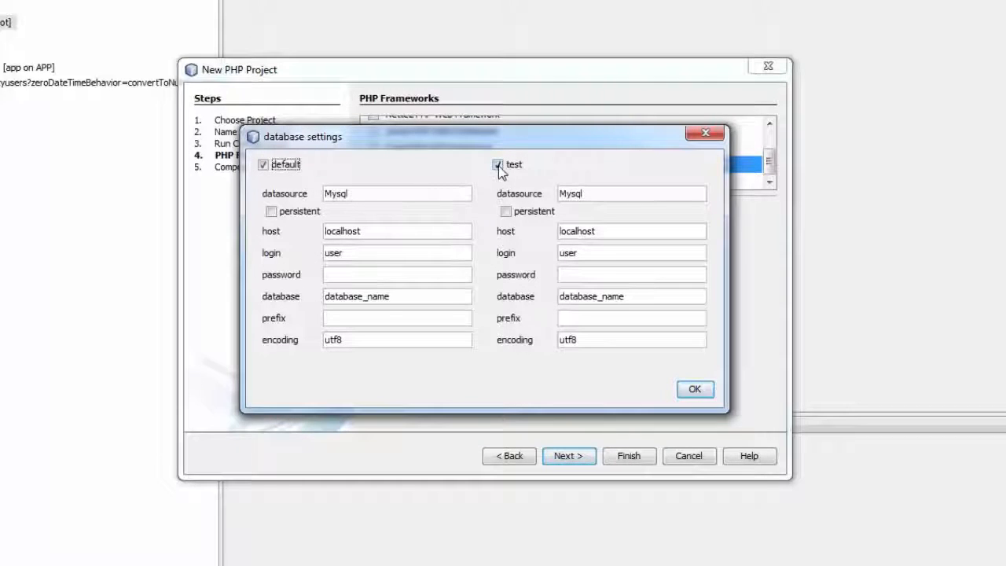
left_click(497, 165)
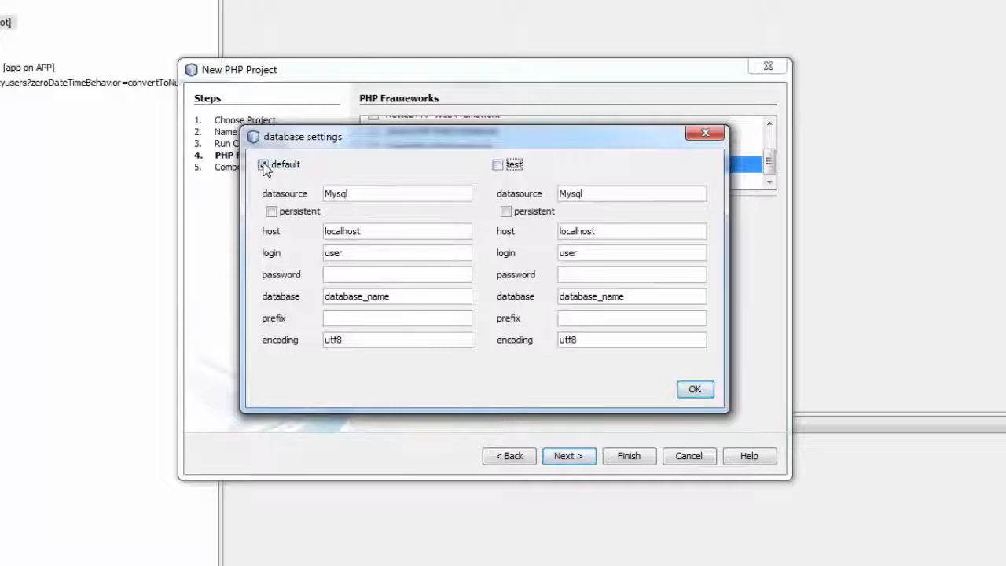
left_click(264, 165)
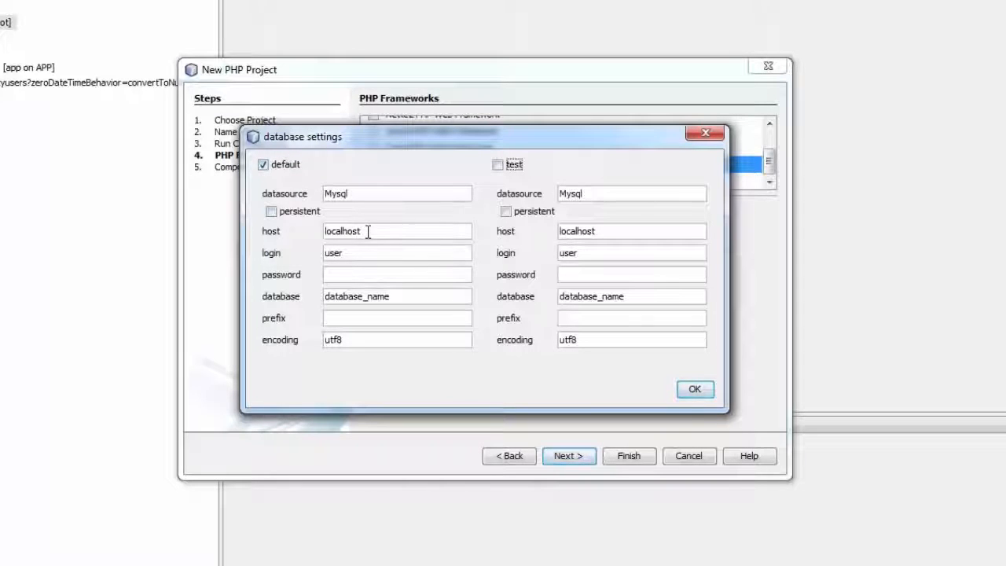
double_click(333, 252)
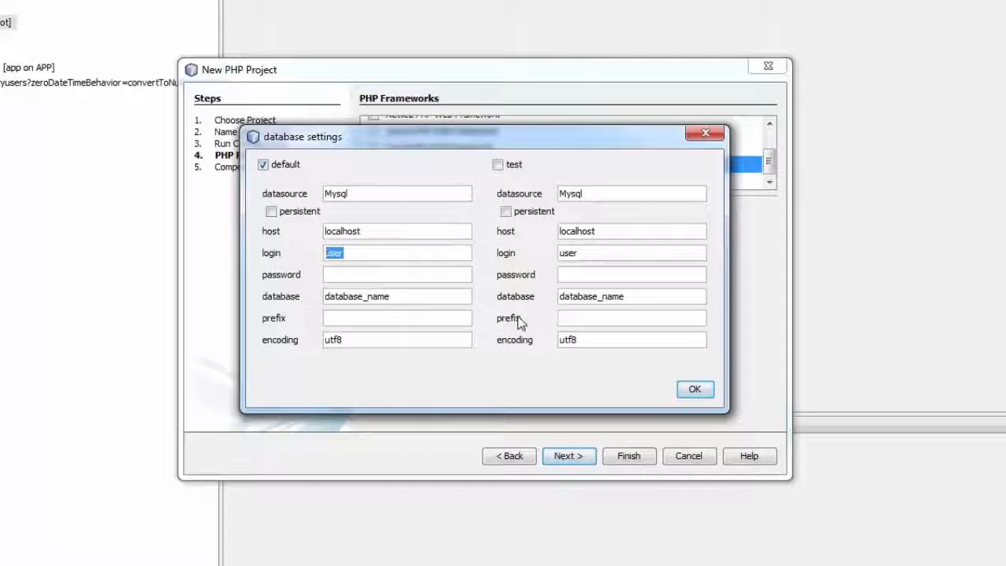
type("root")
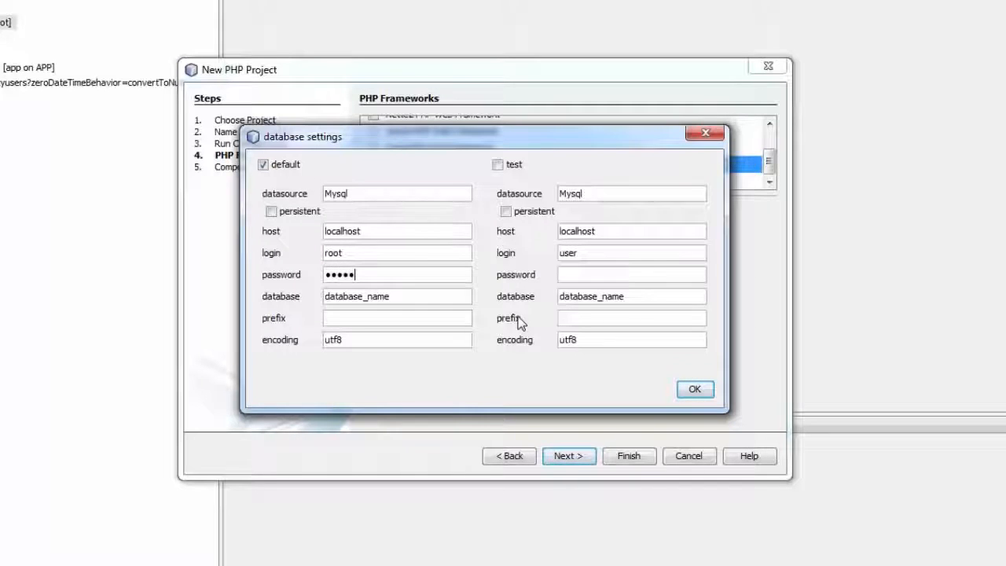
type("win")
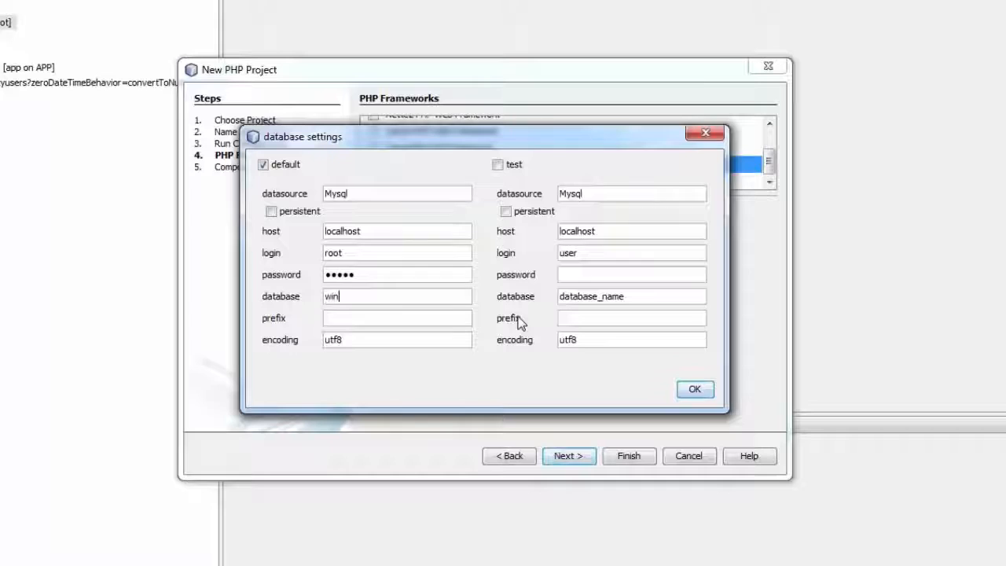
type("gnityusers")
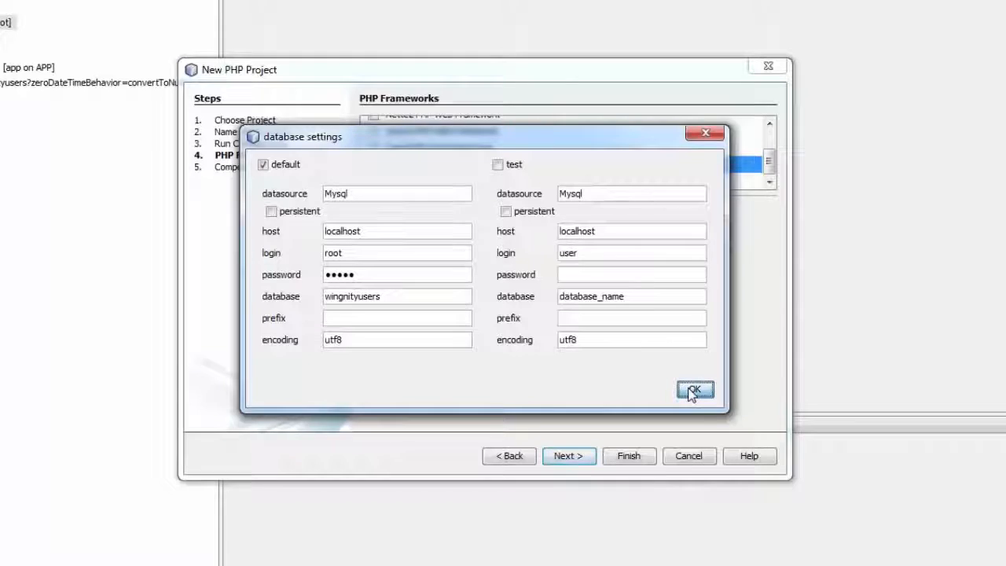
left_click(695, 390)
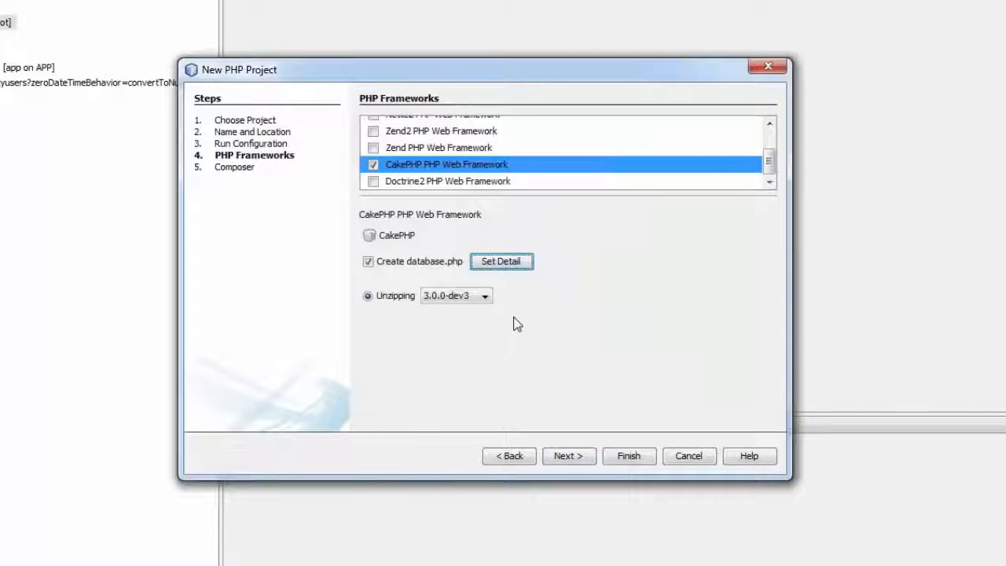
- Switch to Firefox and open the CakePHP home page from a new tab via 'cake'
left_click(484, 295)
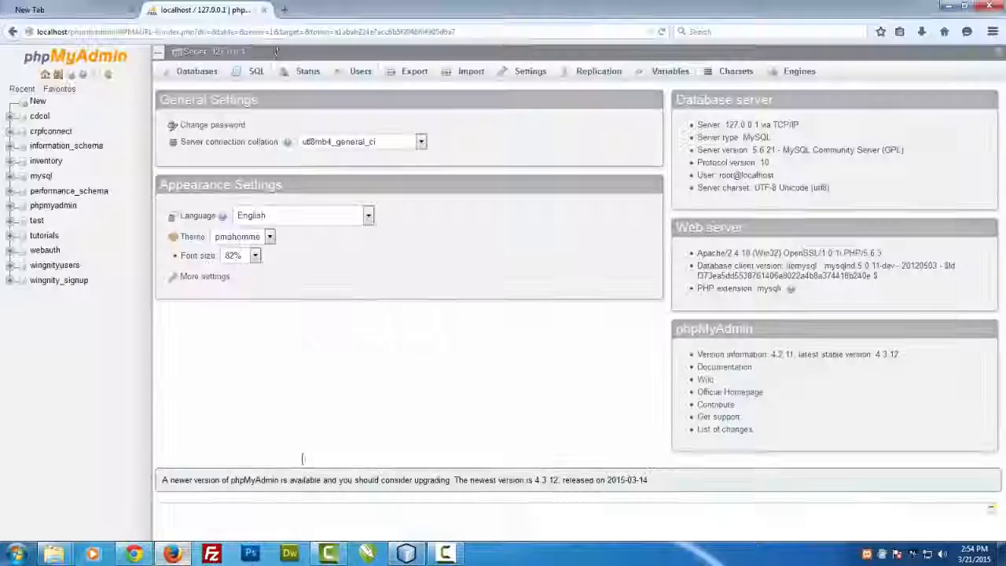
left_click(417, 9)
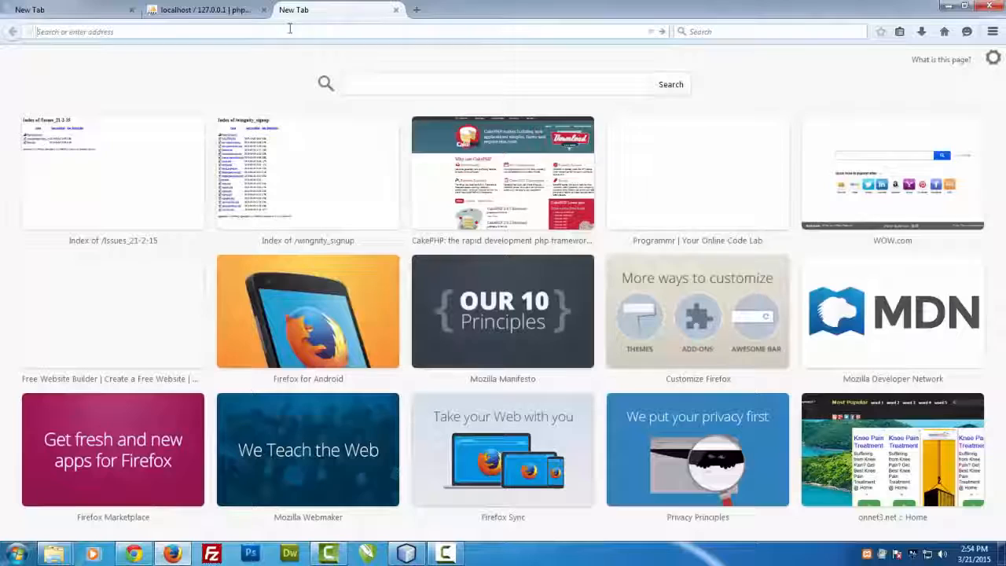
type("cakephp.org")
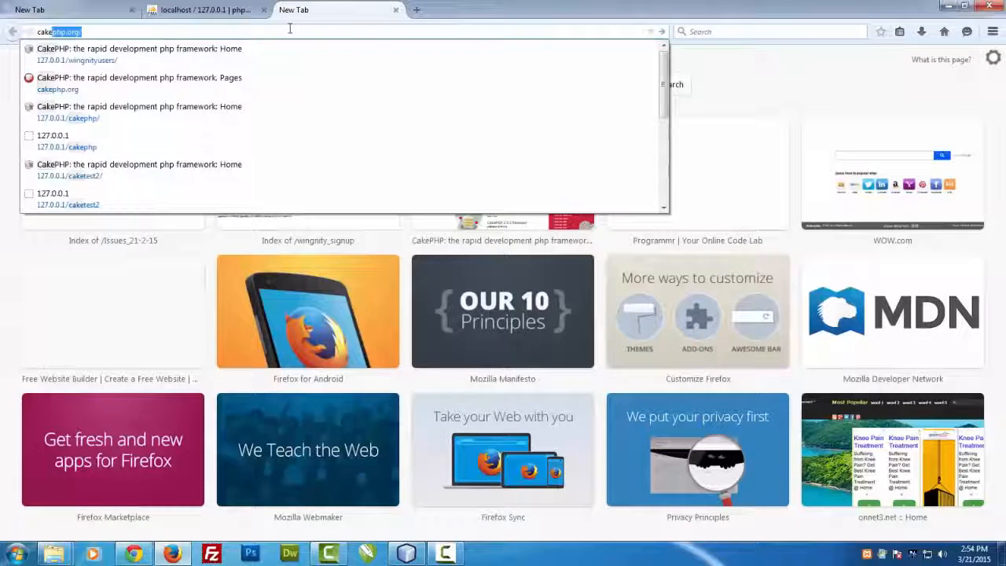
left_click(56, 88)
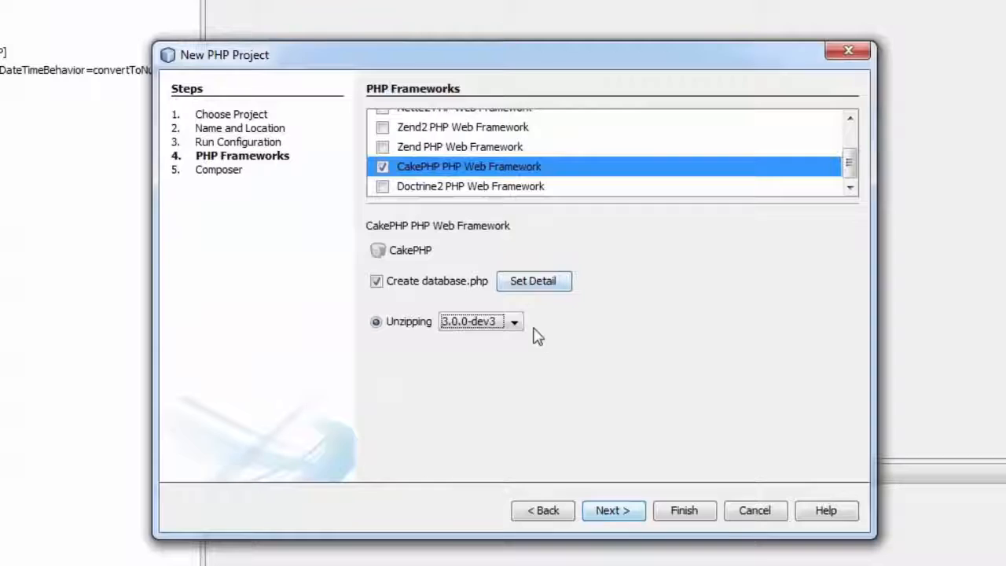
- Pick CakePHP version 2.6.3 for unzipping and advance to the Composer step
left_click(512, 321)
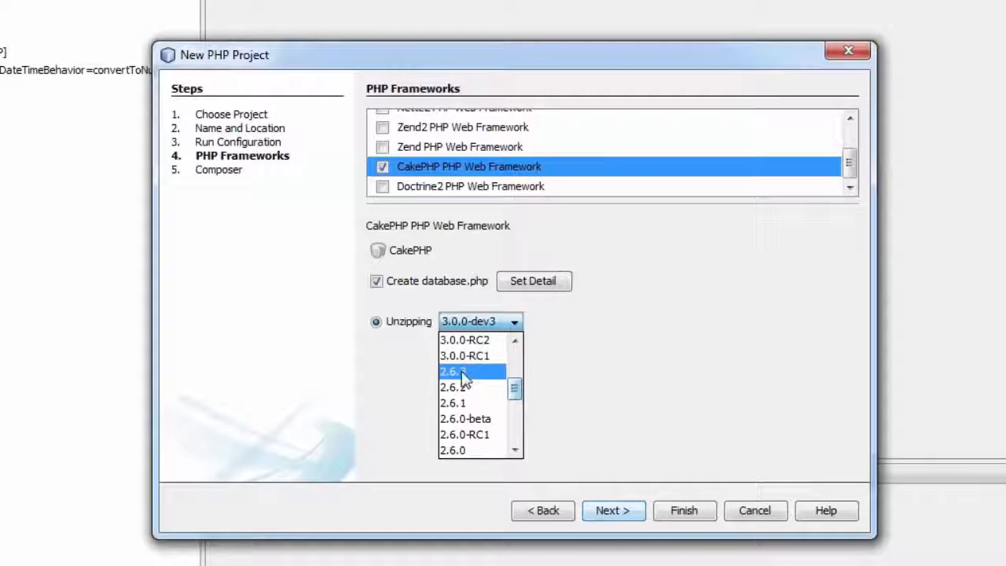
left_click(465, 373)
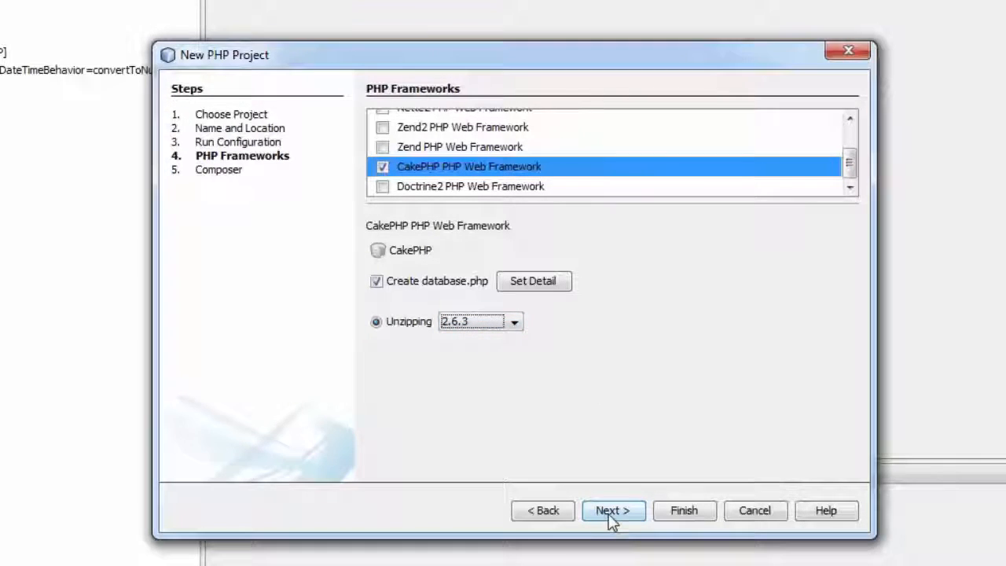
left_click(613, 509)
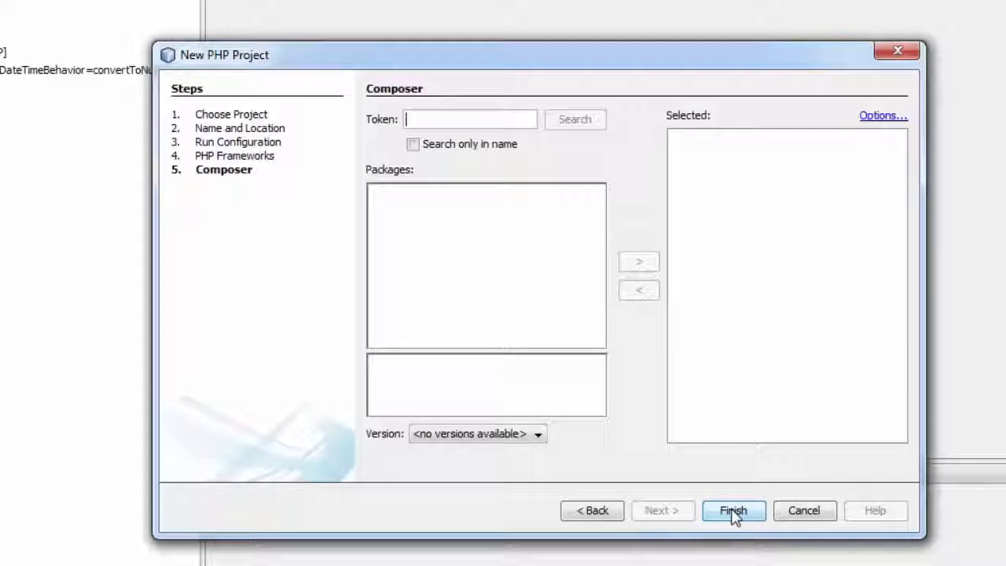
- Finish creating the wingnityusers project and expand its app/config folder
left_click(736, 509)
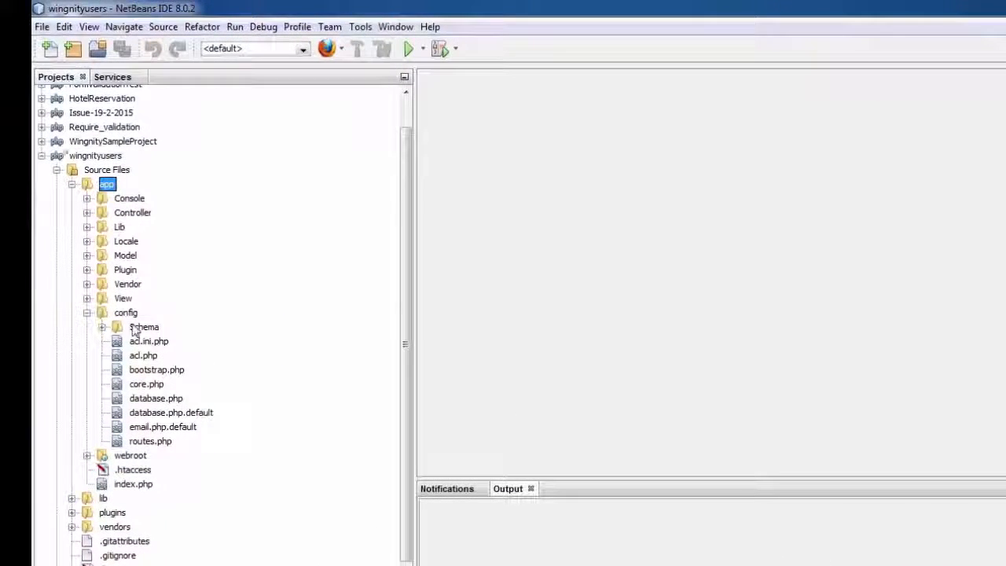
left_click(126, 313)
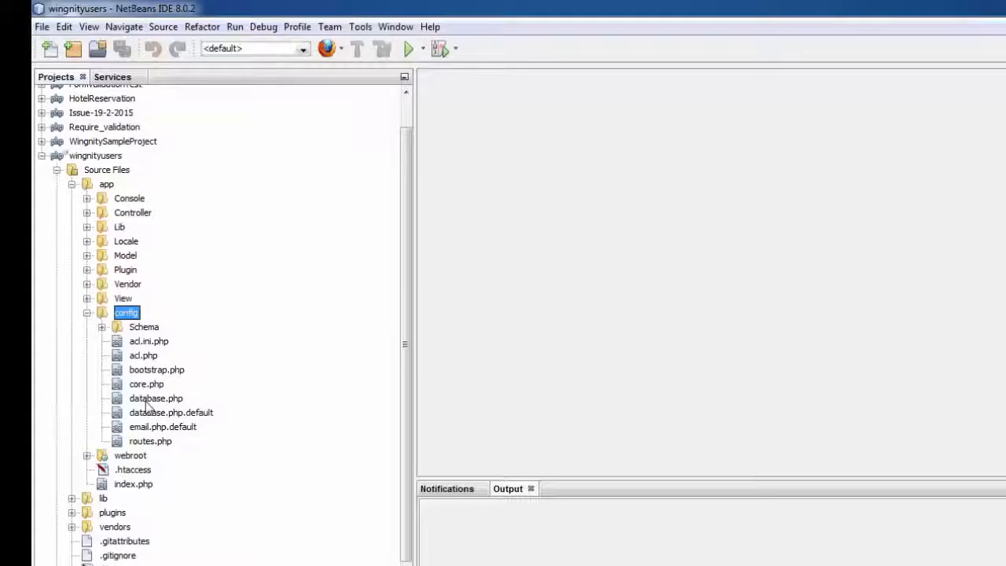
- Open database.php in the editor and highlight its 'root' login value
left_click(154, 397)
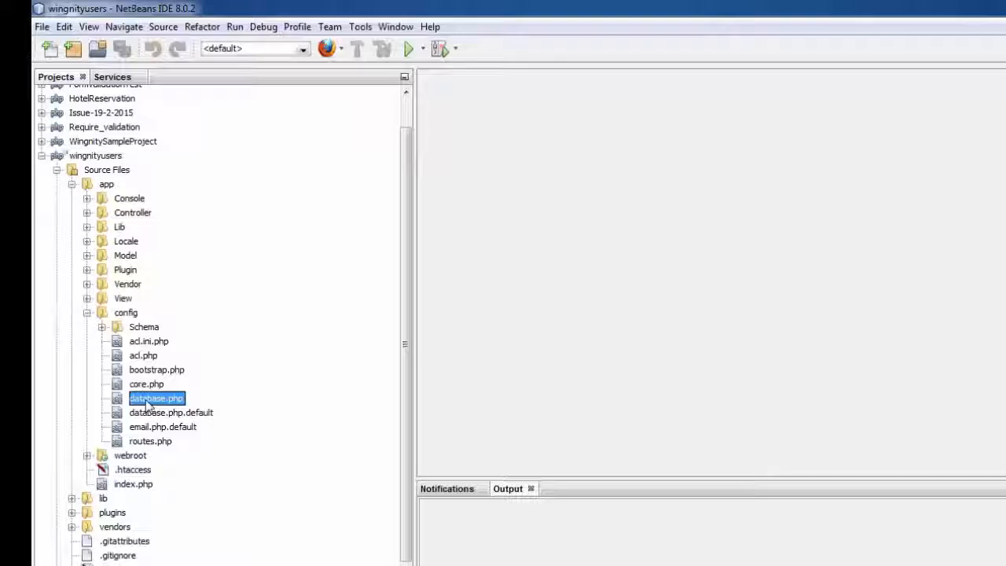
double_click(155, 399)
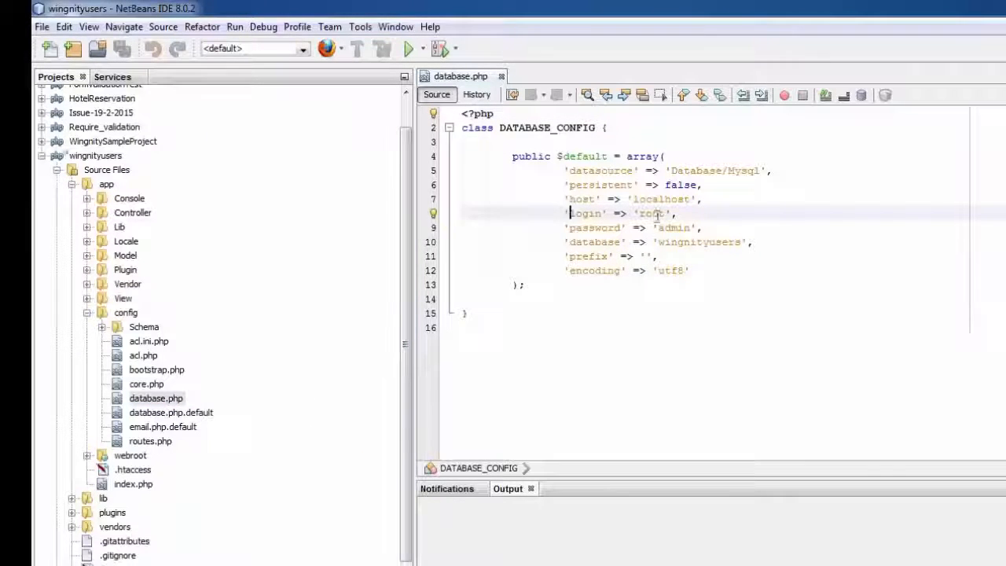
double_click(652, 214)
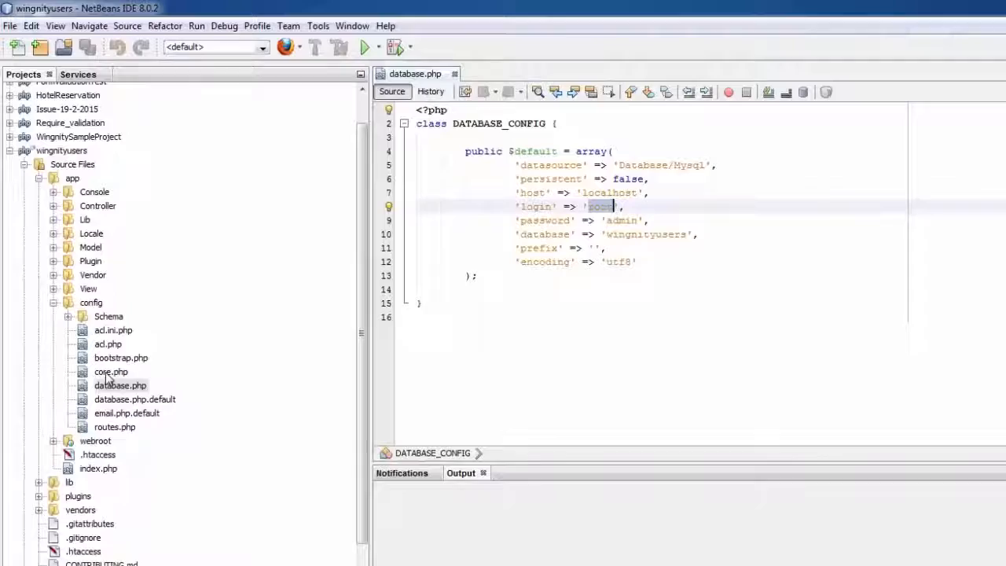
- Open core.php around lines 225–230 and select the Security.cipherSeed value
double_click(110, 371)
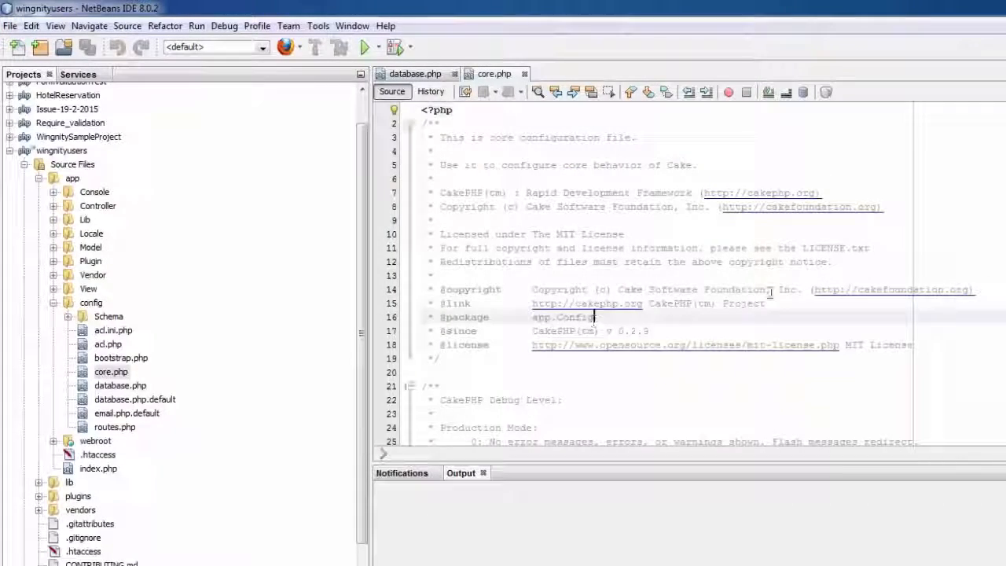
scroll("down", 3)
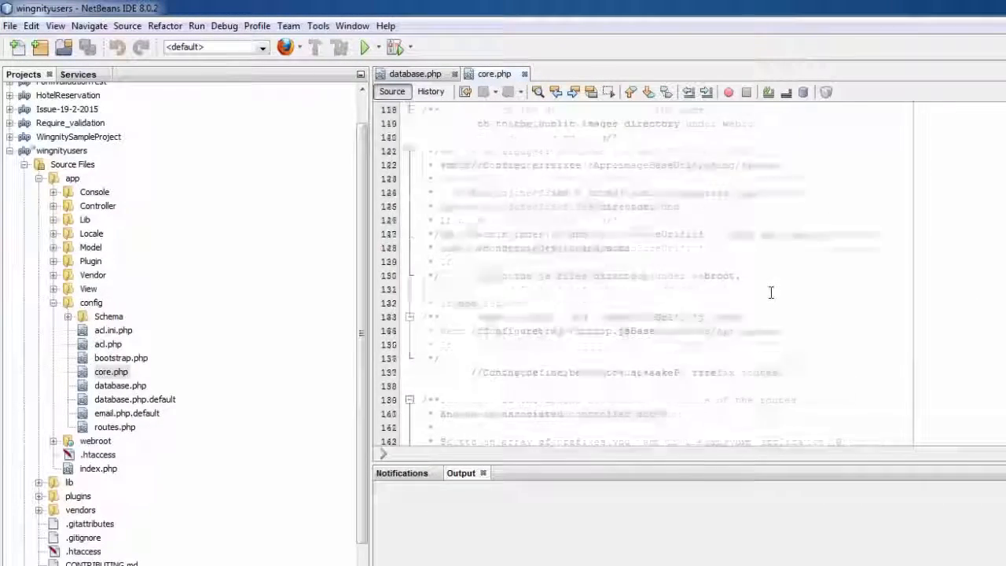
scroll("down", 3)
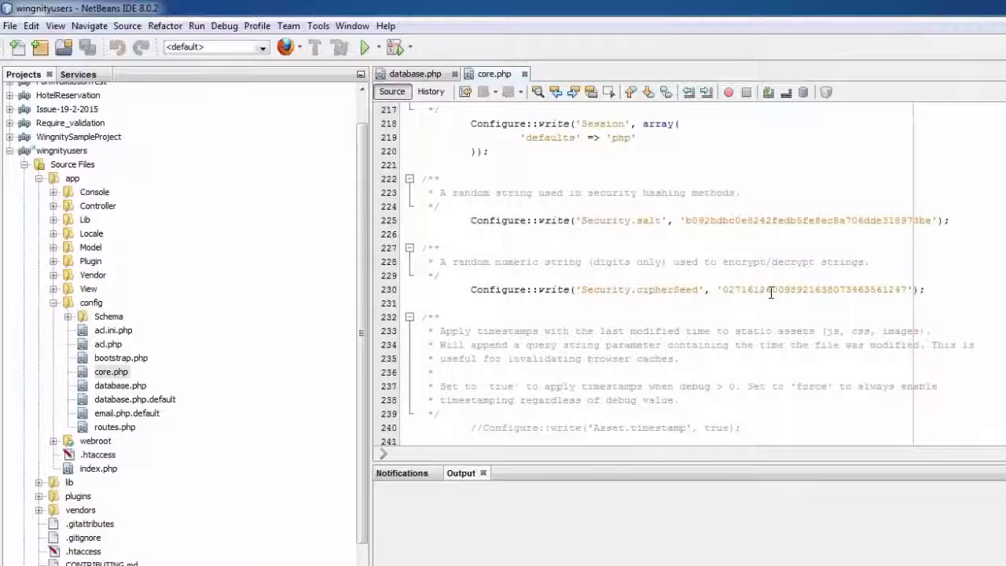
mouse_move(790, 228)
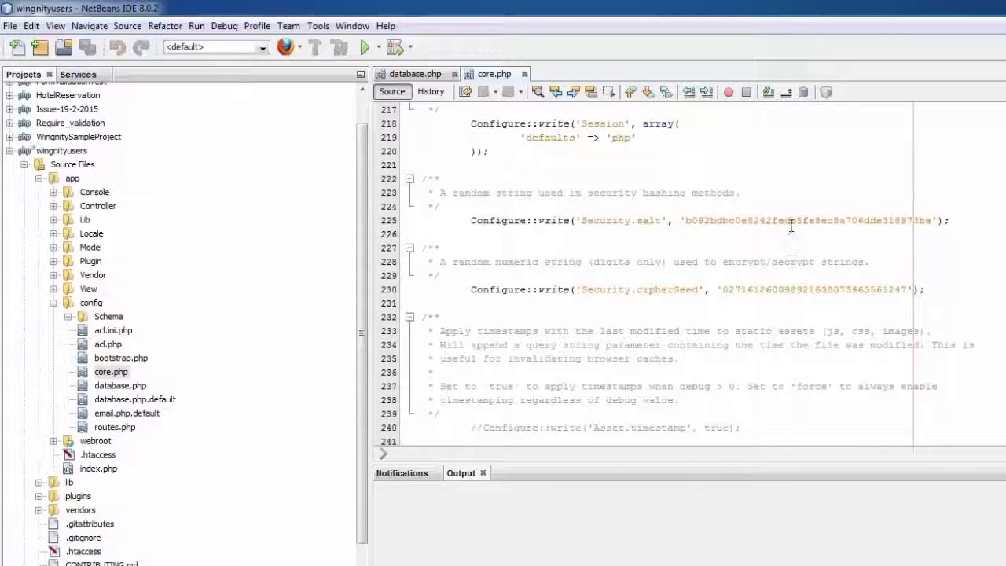
left_click_drag(684, 221, 930, 220)
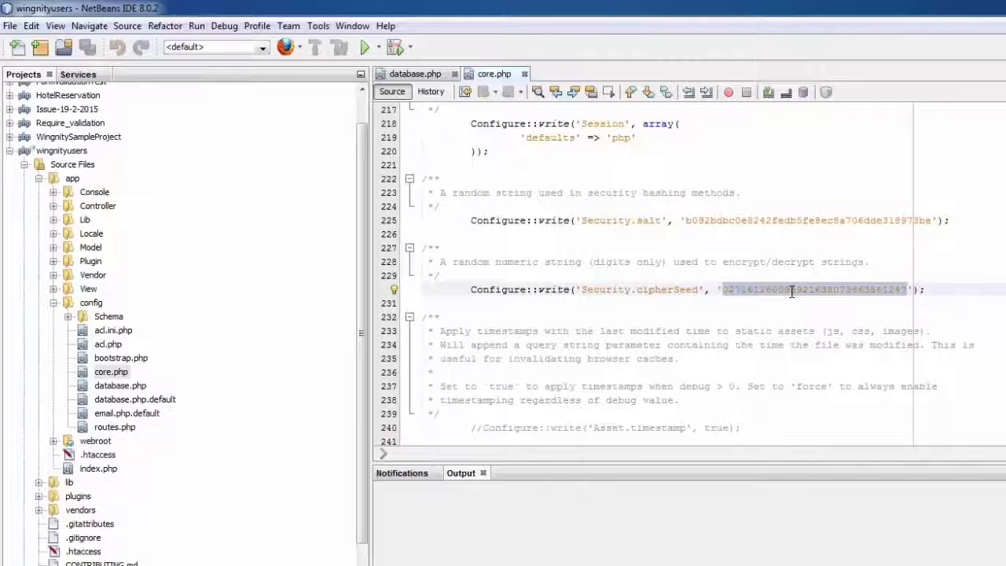
left_click(773, 322)
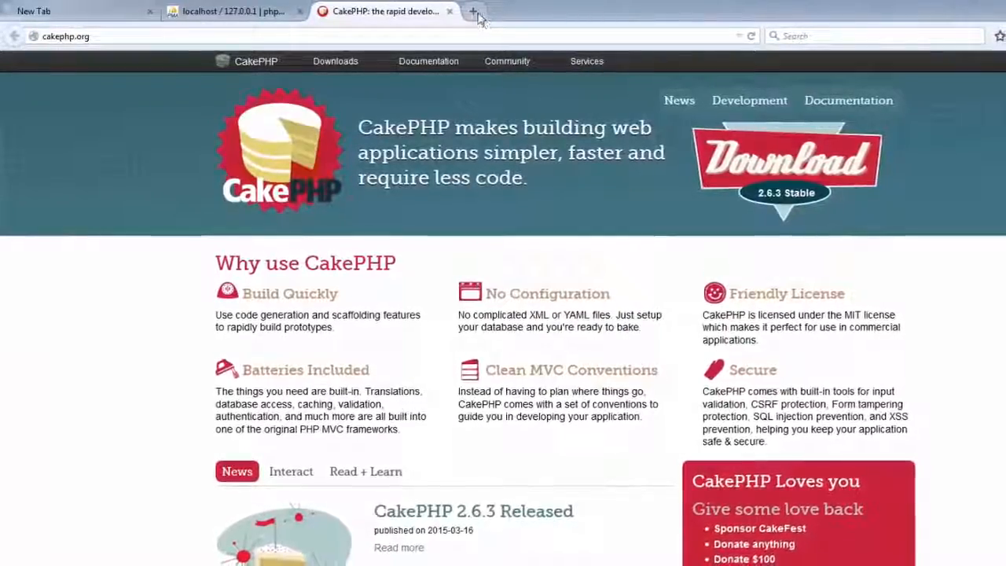
- Open a new Firefox tab alongside the cakephp.org page
left_click(470, 12)
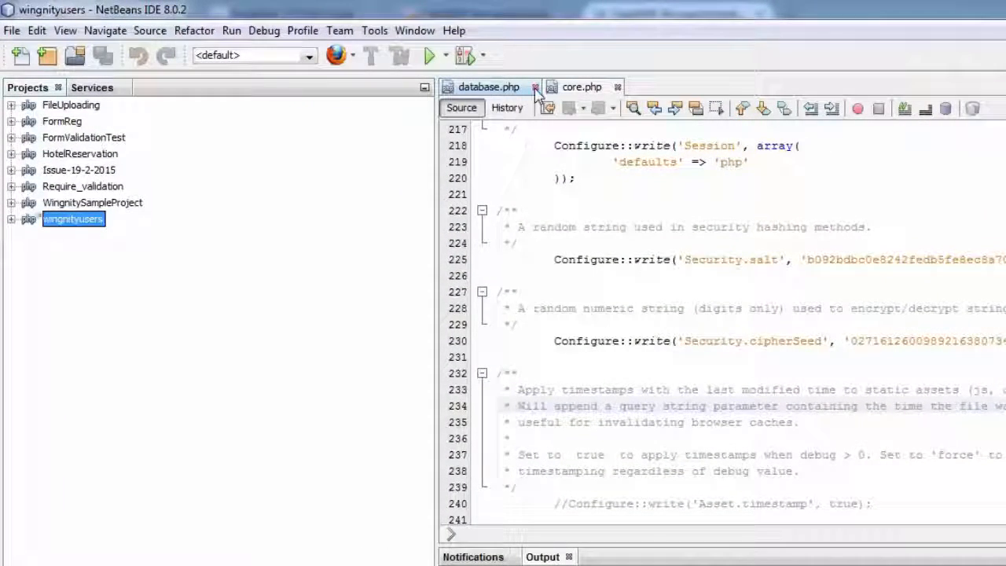
- Close the database.php and core.php editor tabs of wingnityusers
left_click(536, 87)
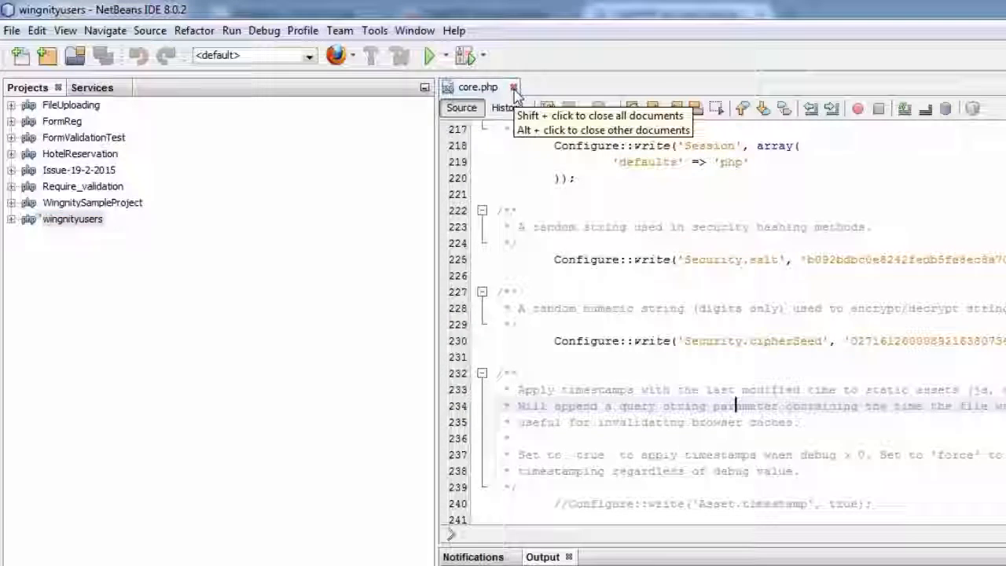
left_click(516, 87)
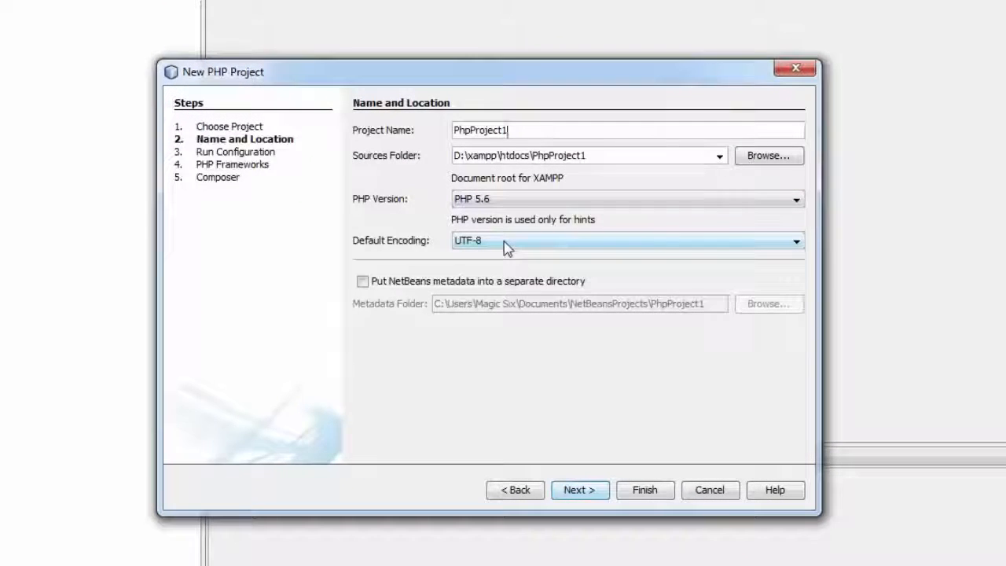
- Name the new PHP project wingnitytestcake and move to framework selection
type("wingnity")
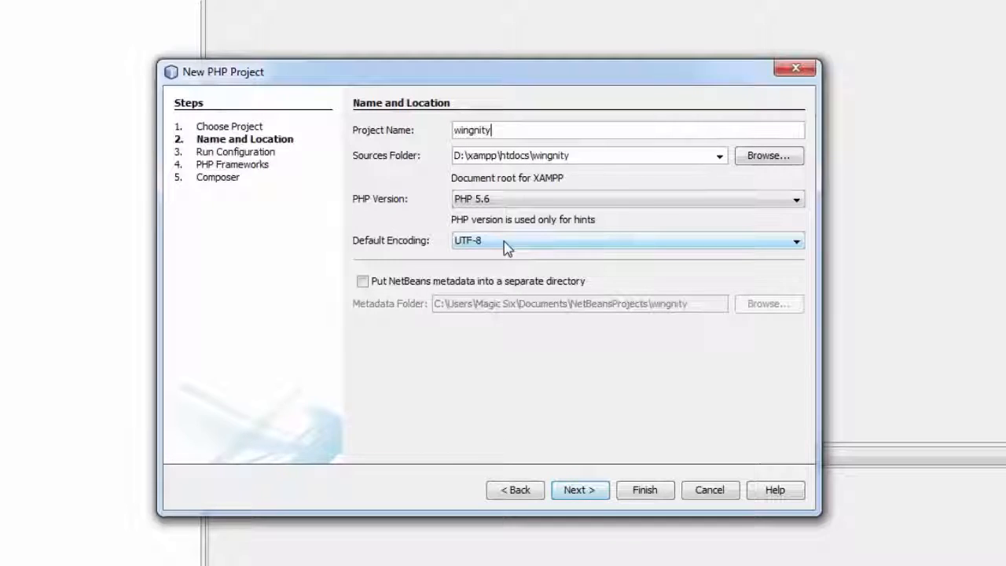
type("test")
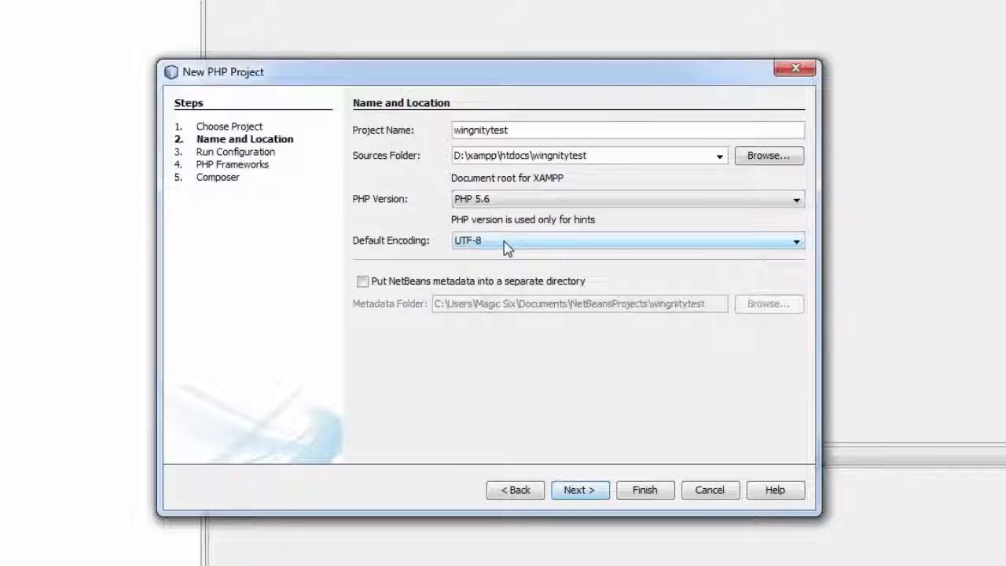
type("cake")
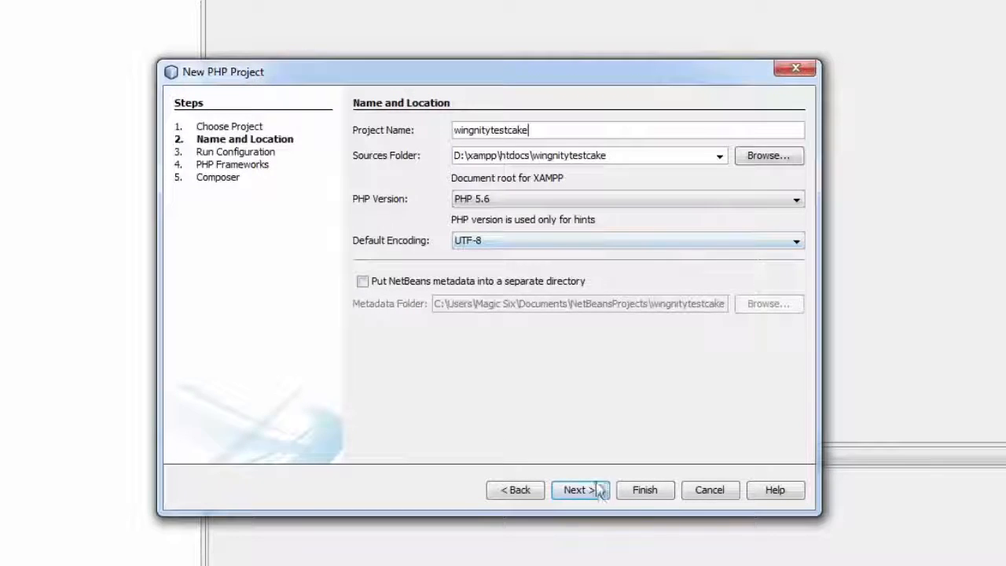
left_click(582, 490)
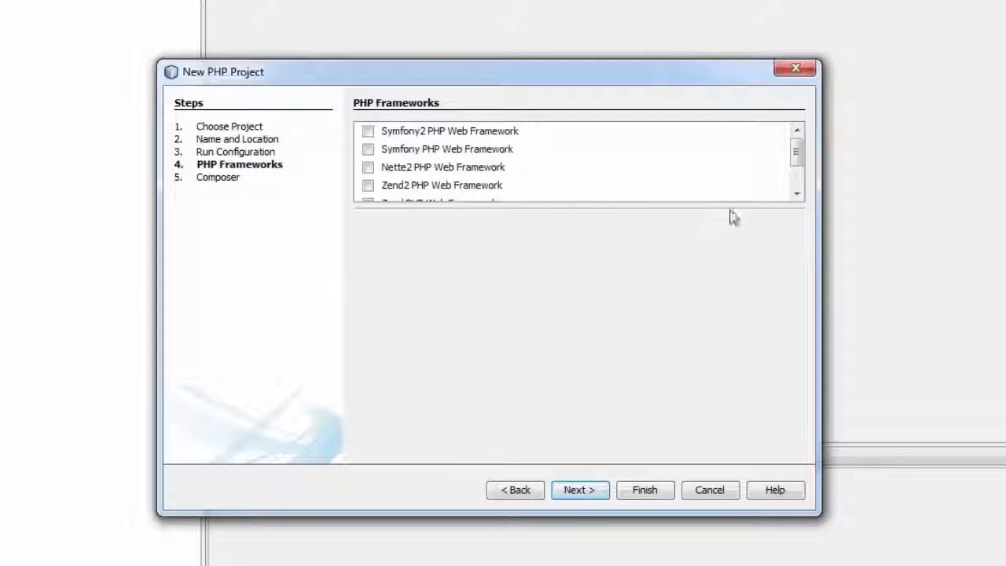
- Enable CakePHP framework with database settings login root, database wingnitytestcake, and finish
scroll("down", 3)
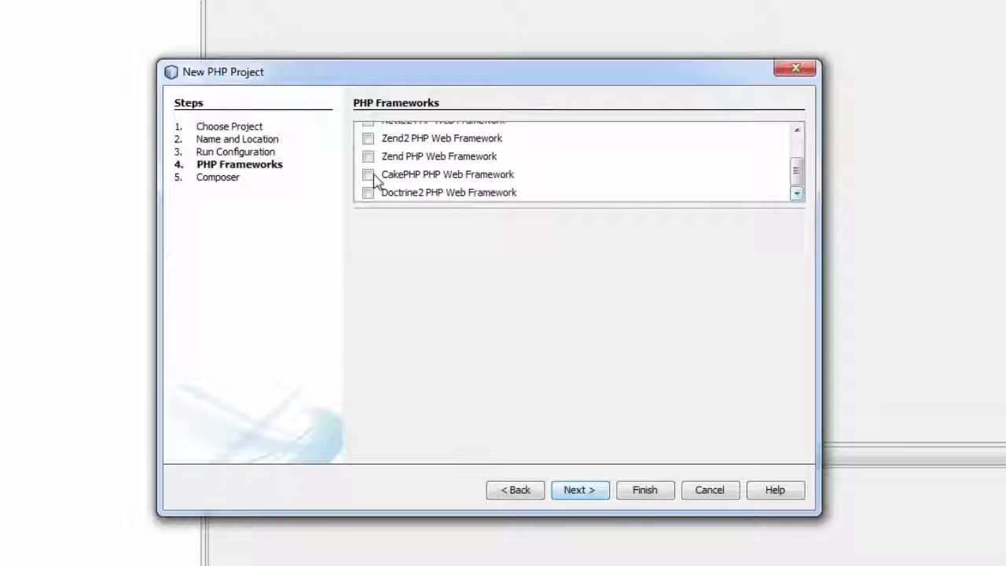
left_click(368, 174)
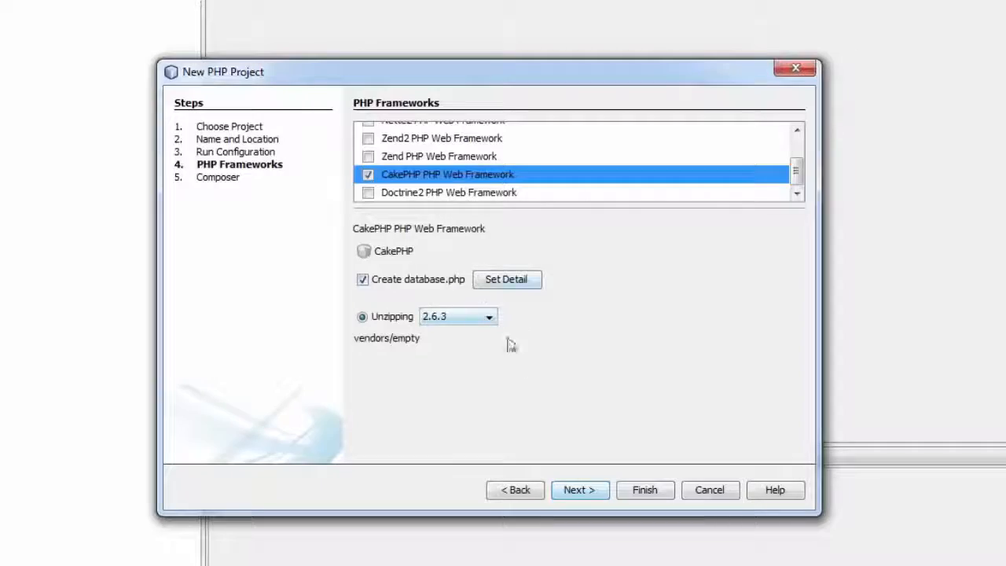
left_click(506, 280)
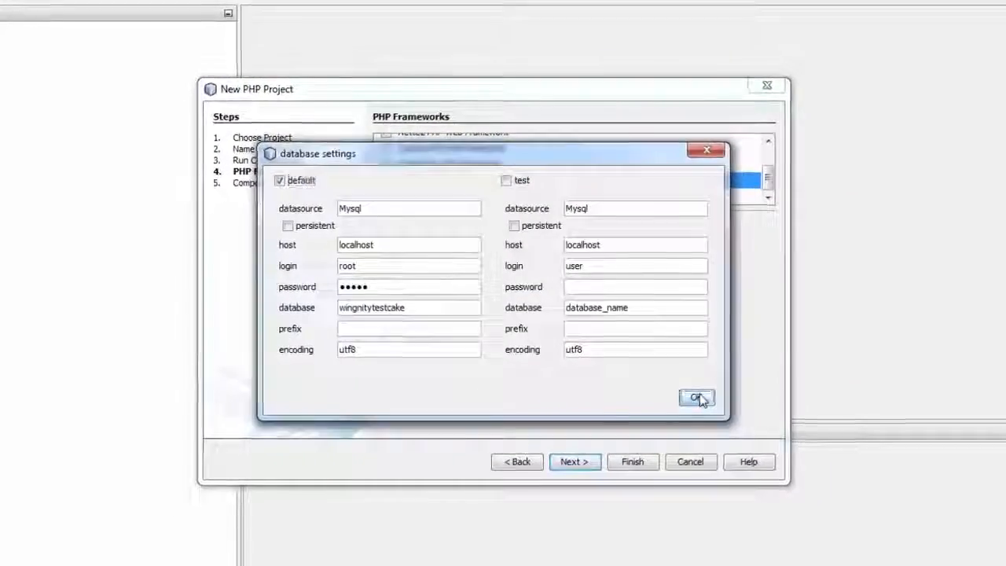
left_click(696, 398)
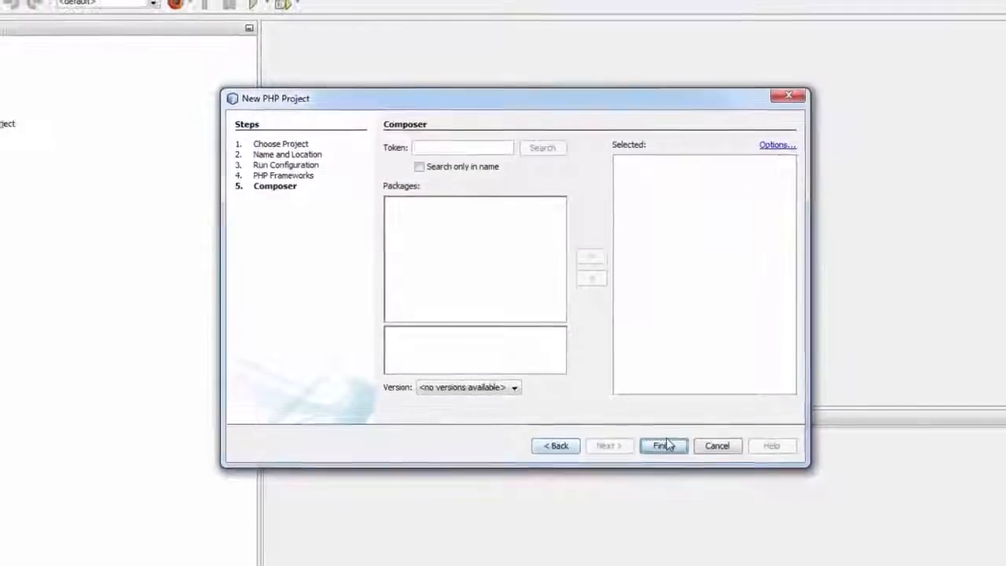
left_click(663, 446)
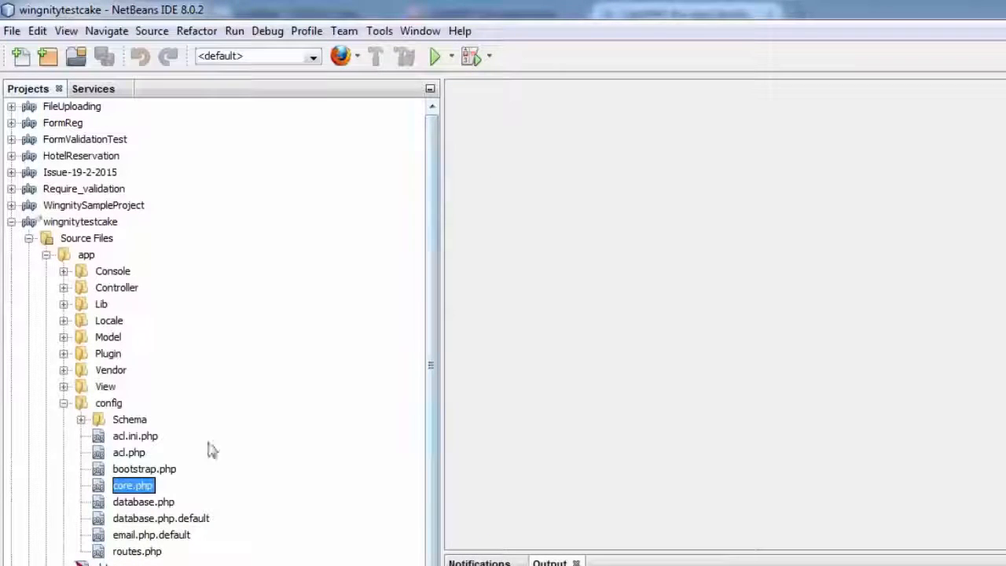
mouse_move(49, 259)
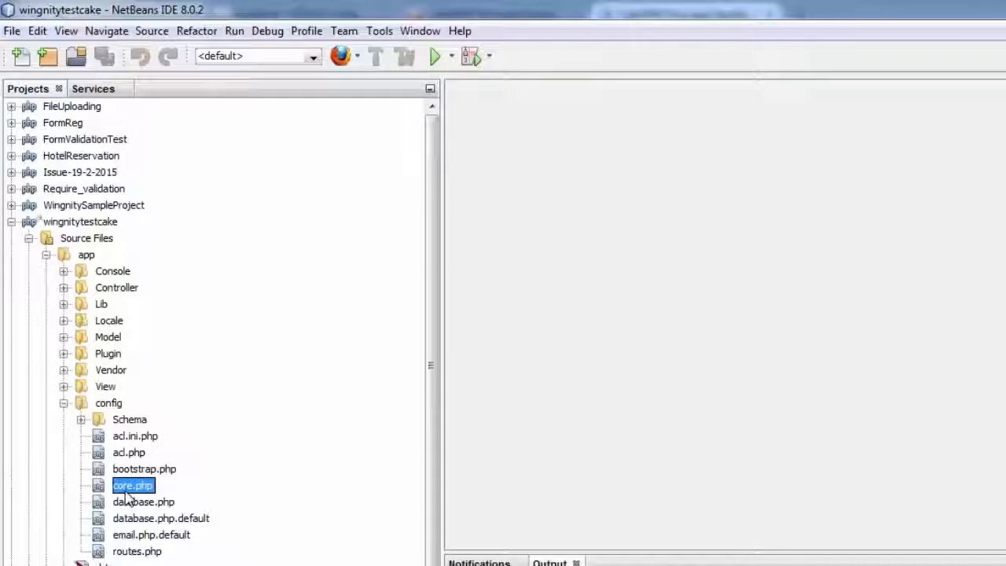
- Open wingnitytestcake's core.php and scroll to its Security salt setting
double_click(132, 484)
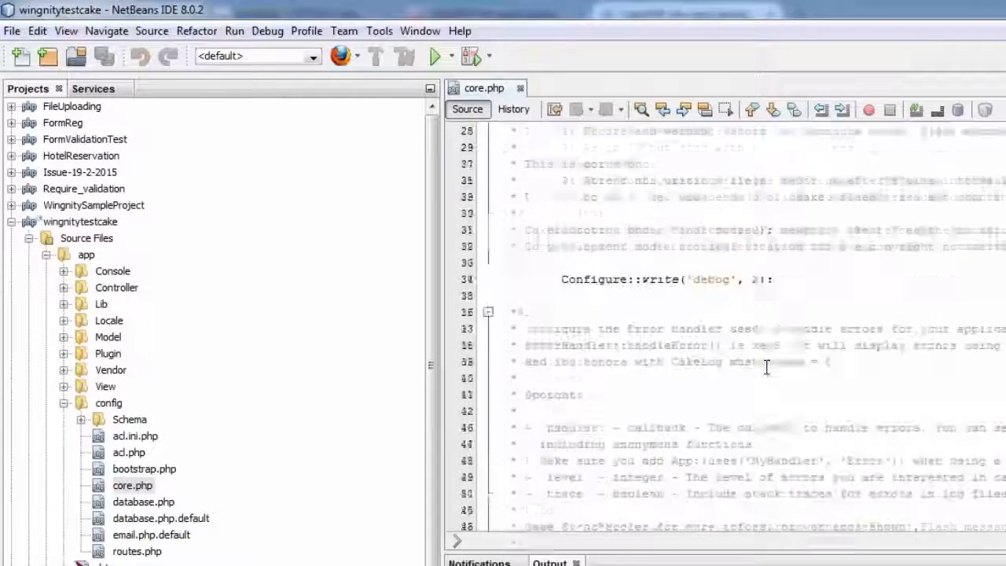
scroll("down", 3)
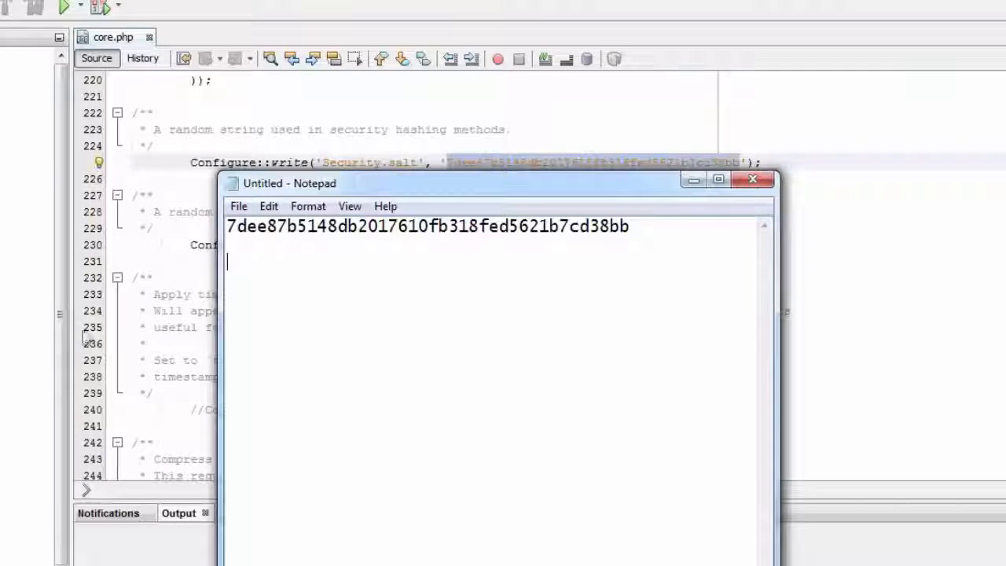
- Return from Notepad to the NetBeans code editor after noting the salt value
left_click(767, 179)
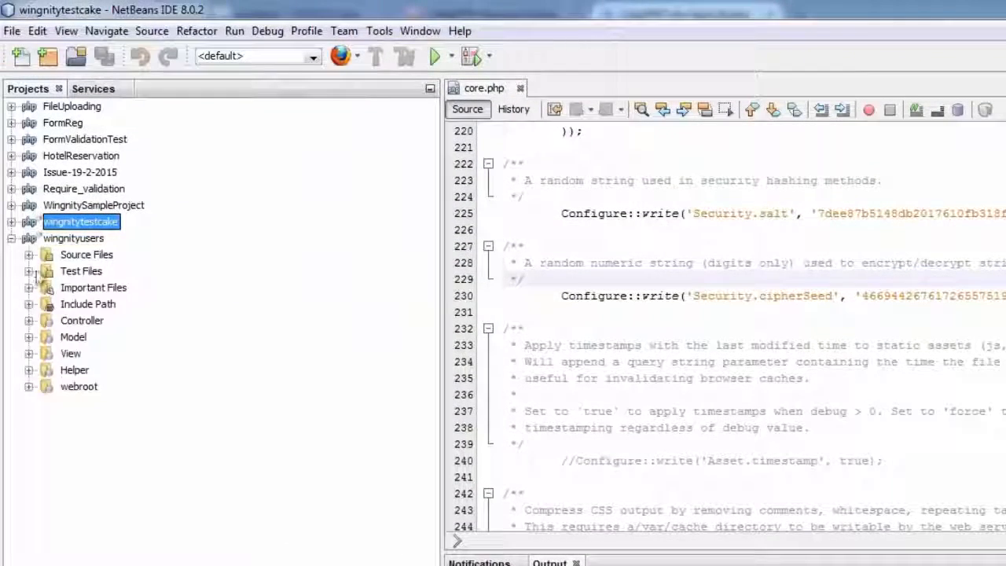
- Open wingnityusers' core.php at line 225 and select its differing Security.salt value
left_click(28, 254)
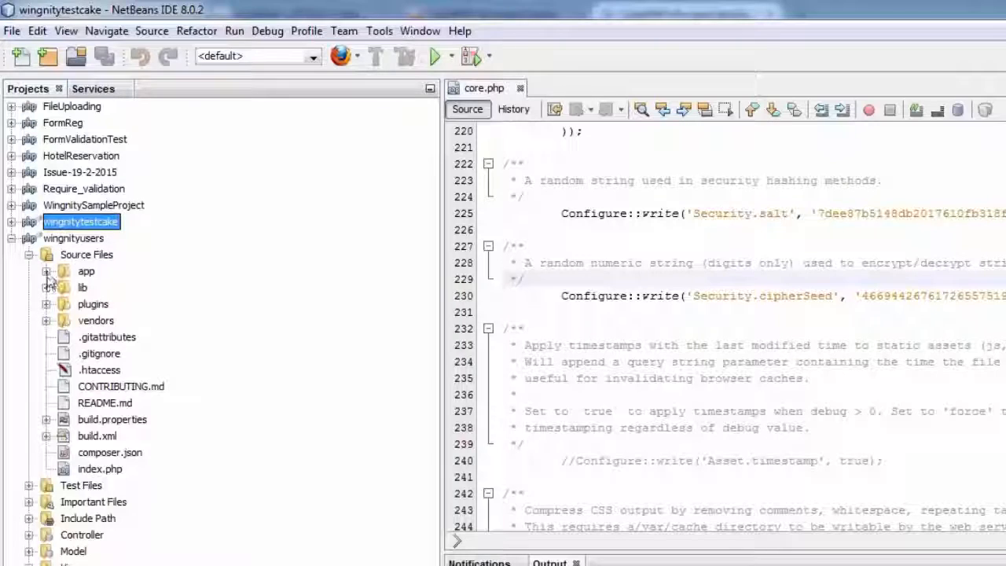
left_click(47, 271)
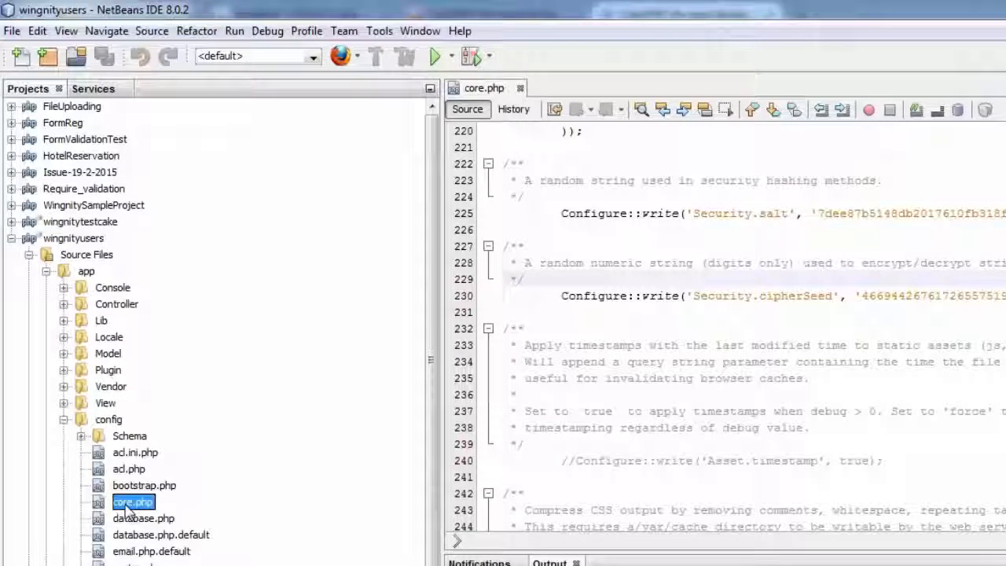
double_click(132, 501)
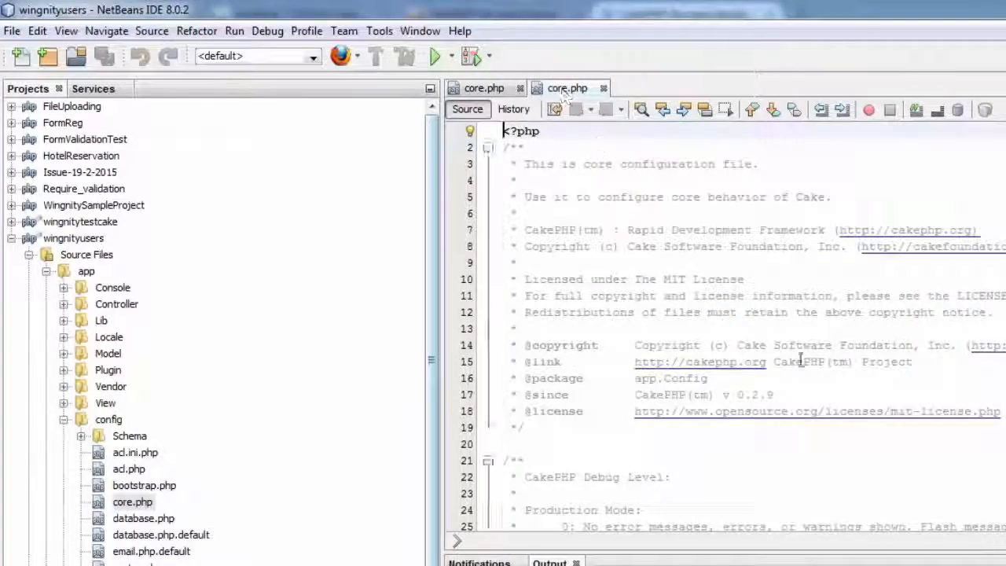
scroll("down", 3)
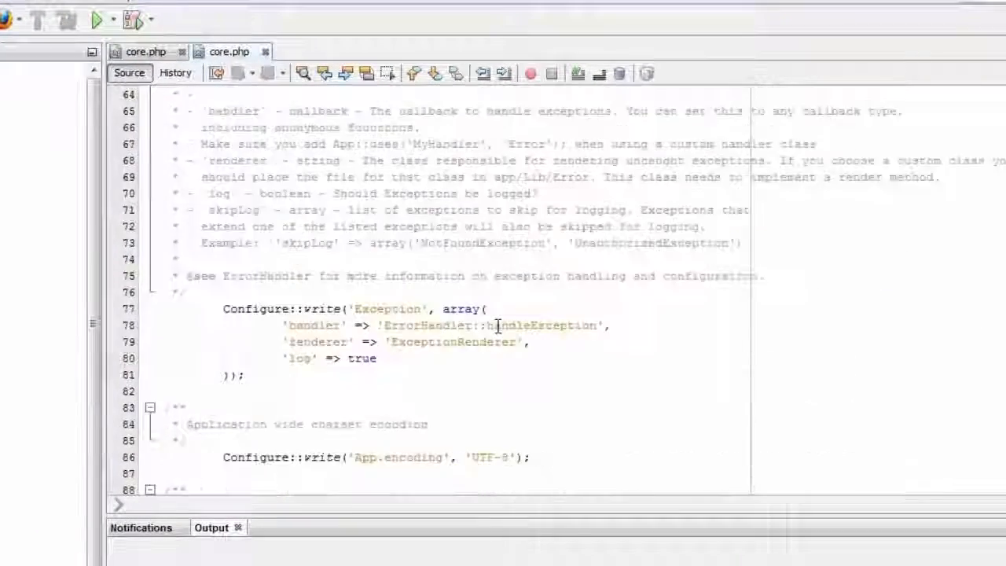
scroll("down", 3)
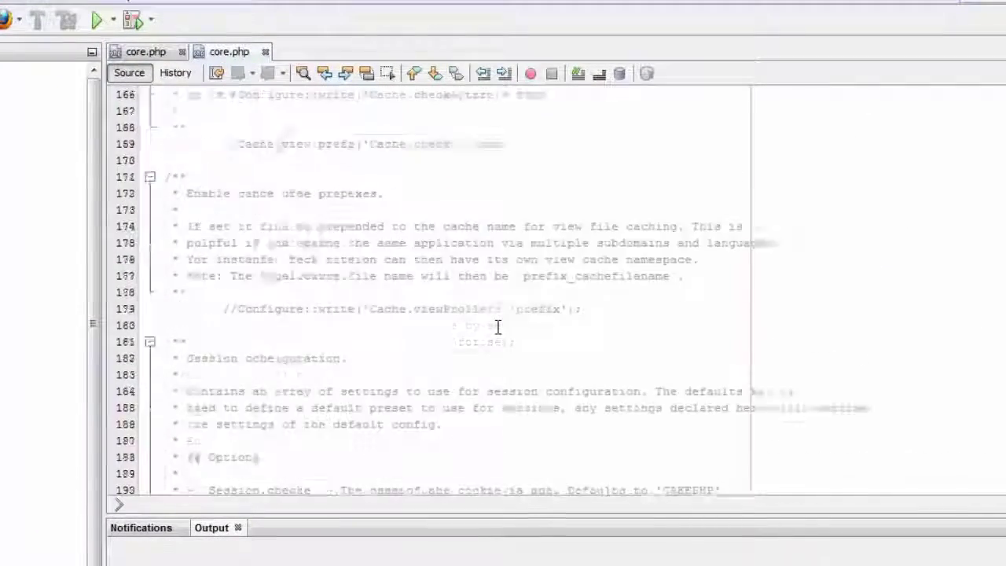
scroll("down", 3)
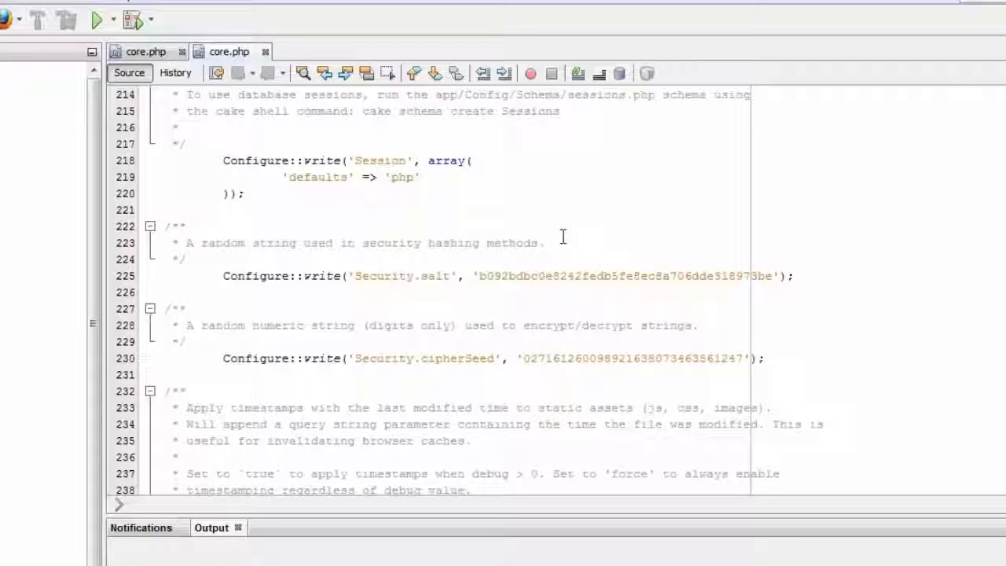
double_click(625, 275)
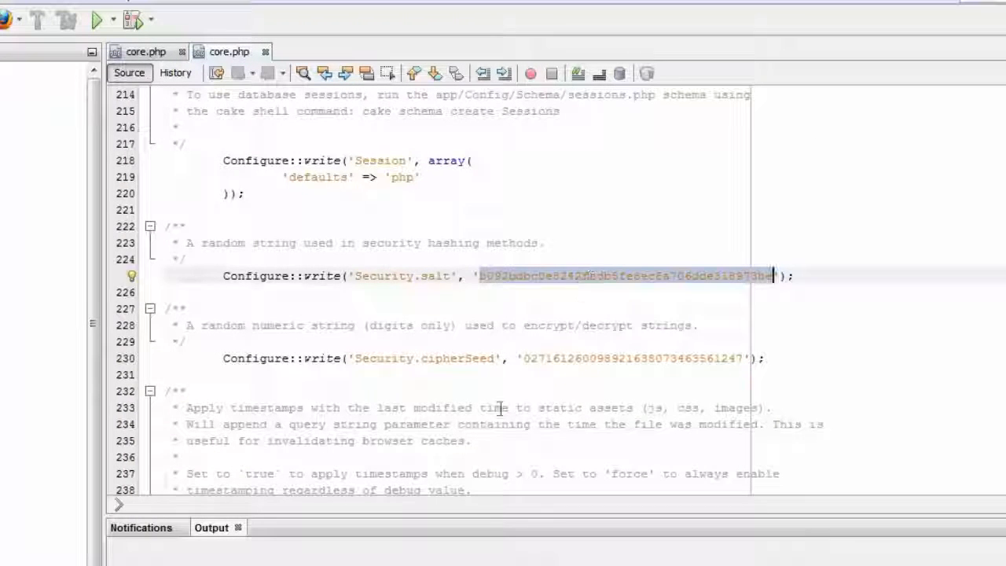